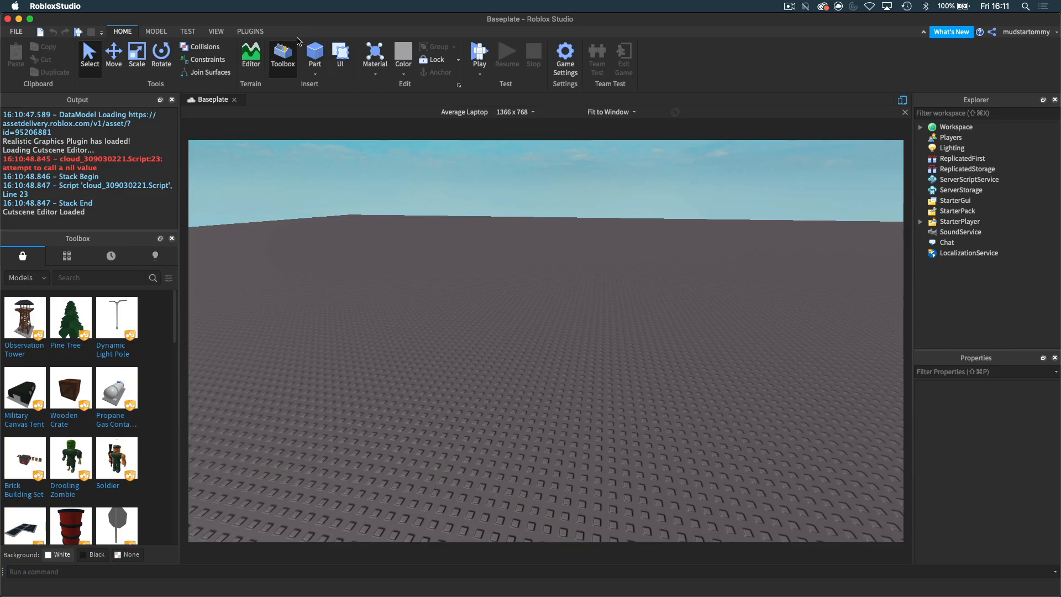
# Step: Insert a grey block Part from the Home tab onto the baseplate
pyautogui.click(314, 52)
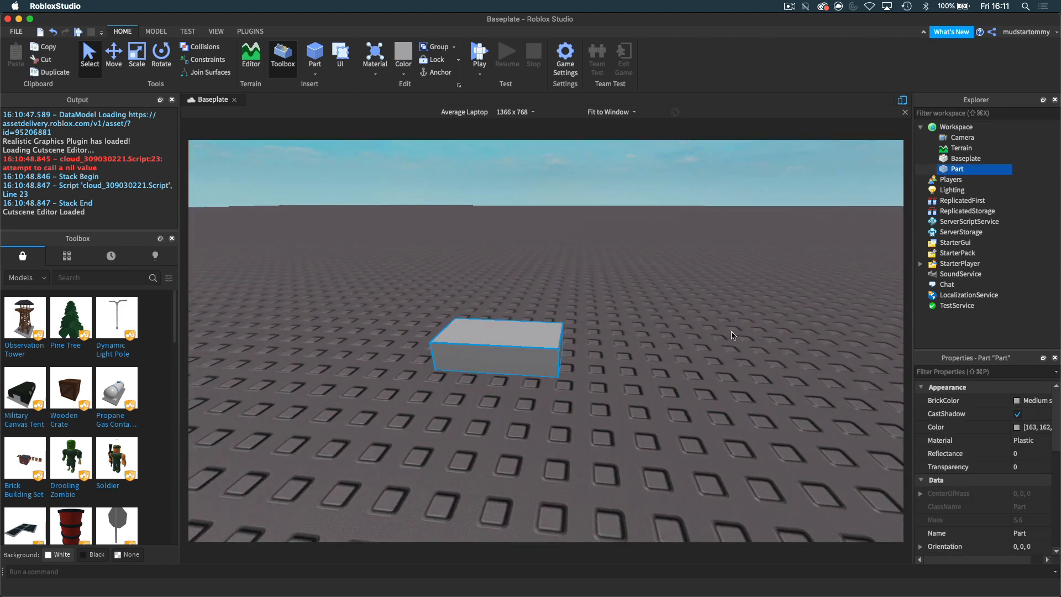
pyautogui.moveTo(1013, 364)
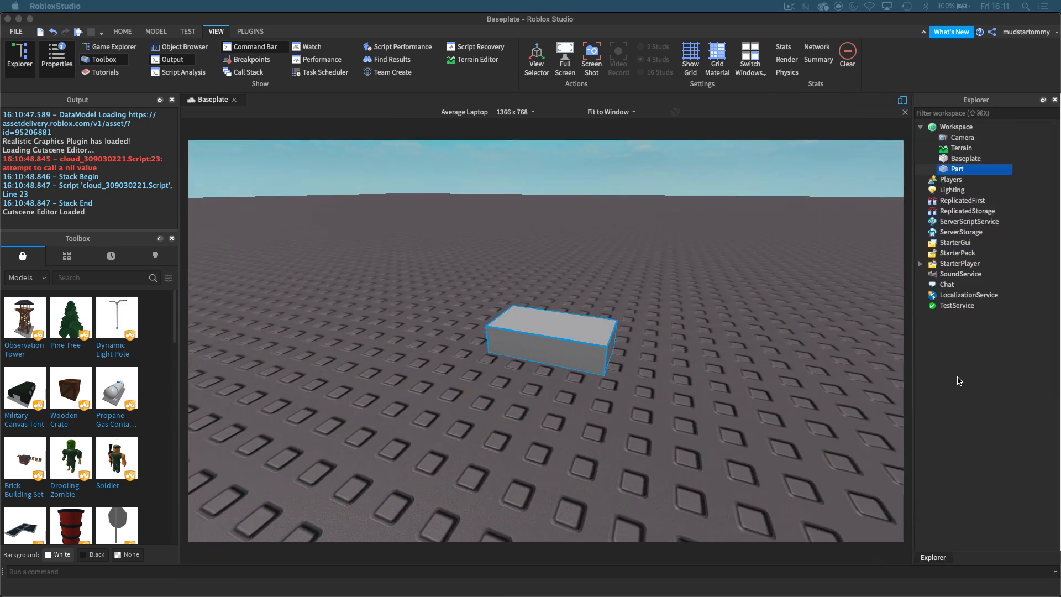
# Step: Reopen the Properties window, select the block, and scroll to its Name and Position data
pyautogui.click(57, 58)
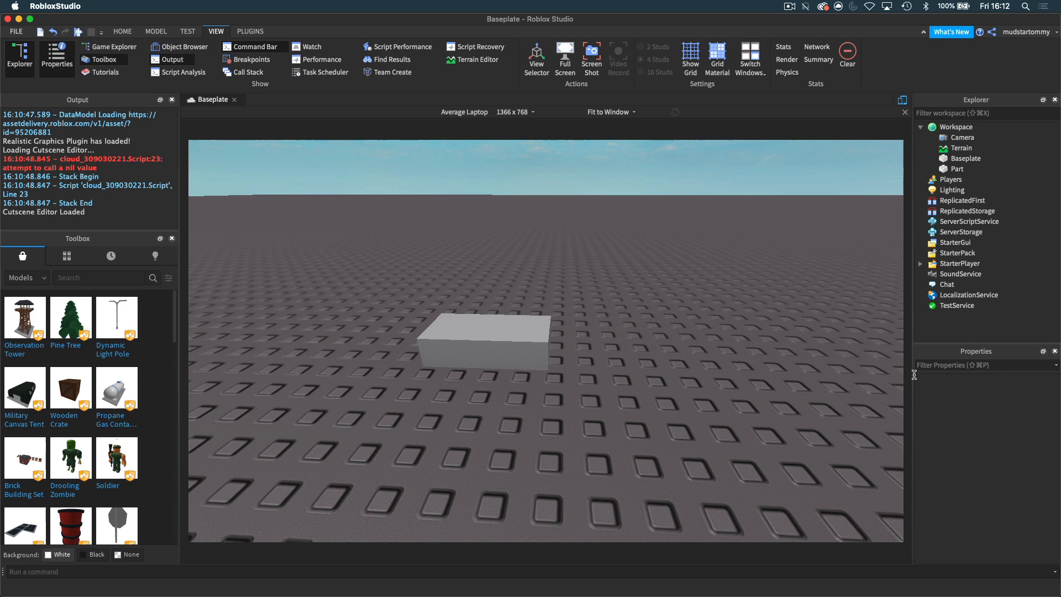
pyautogui.moveTo(503, 318)
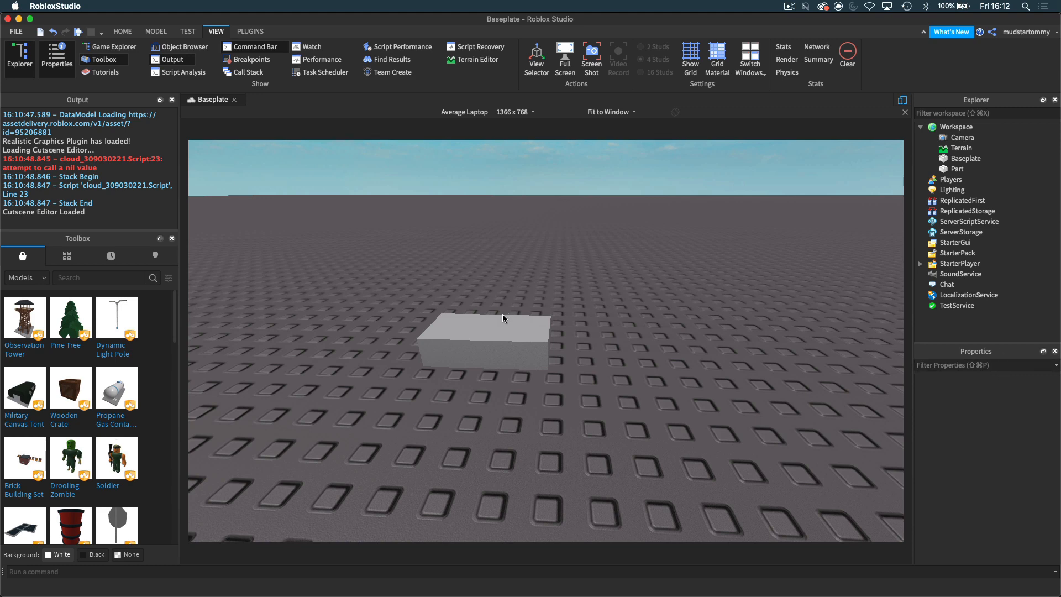
pyautogui.click(481, 331)
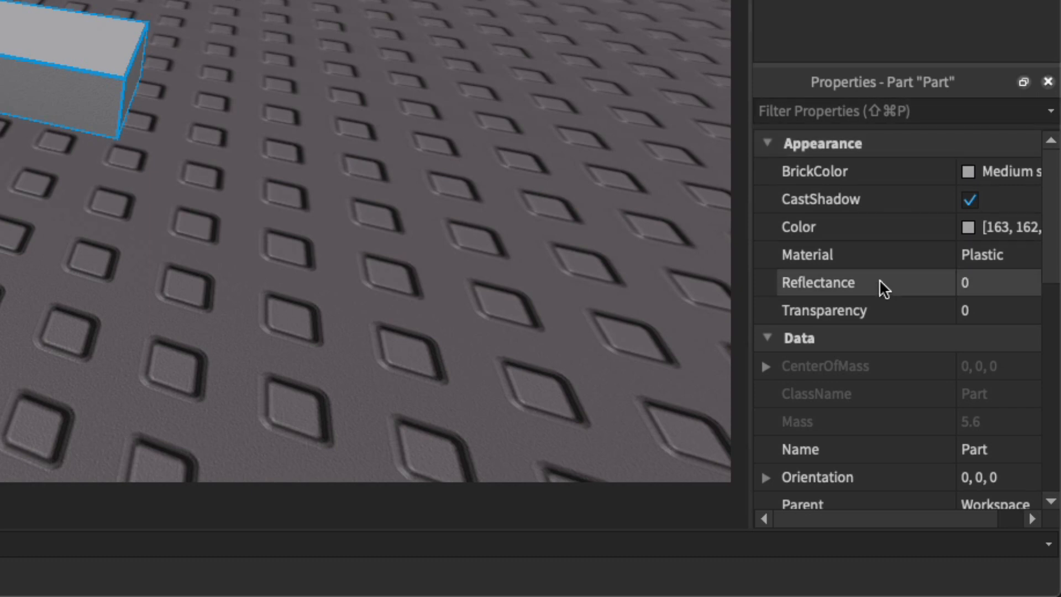
pyautogui.scroll(-3)
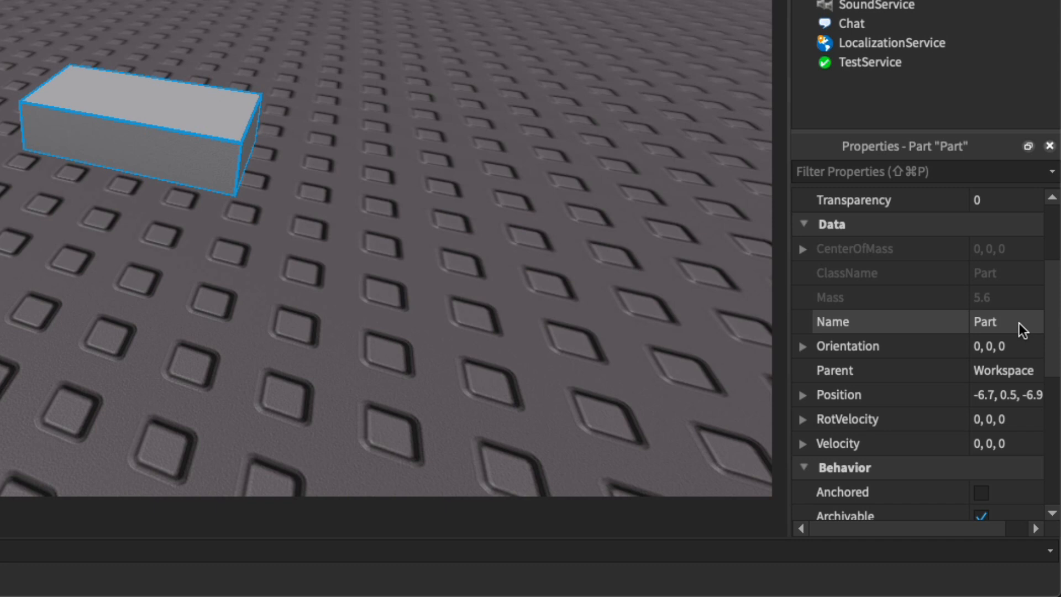
# Step: Change the part's Name property from Part to 'Test1'
pyautogui.doubleClick(995, 322)
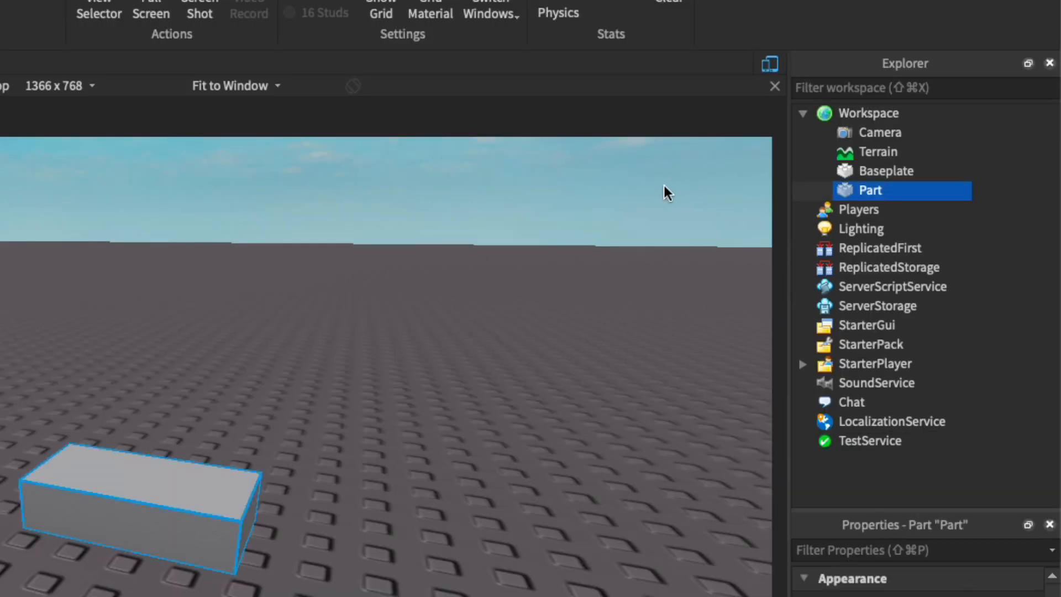
pyautogui.rightClick(870, 190)
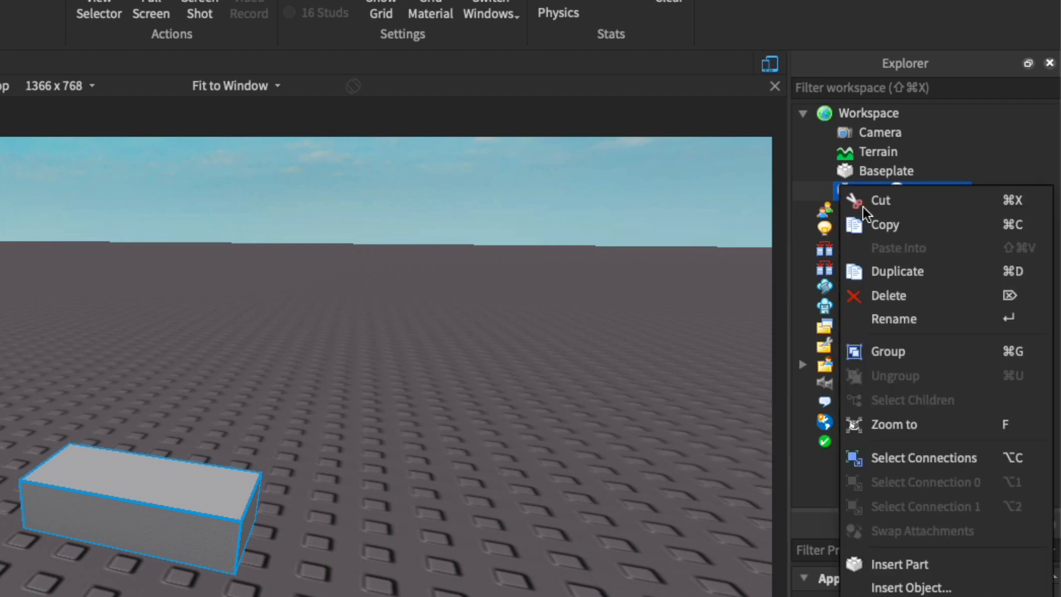
pyautogui.moveTo(935, 340)
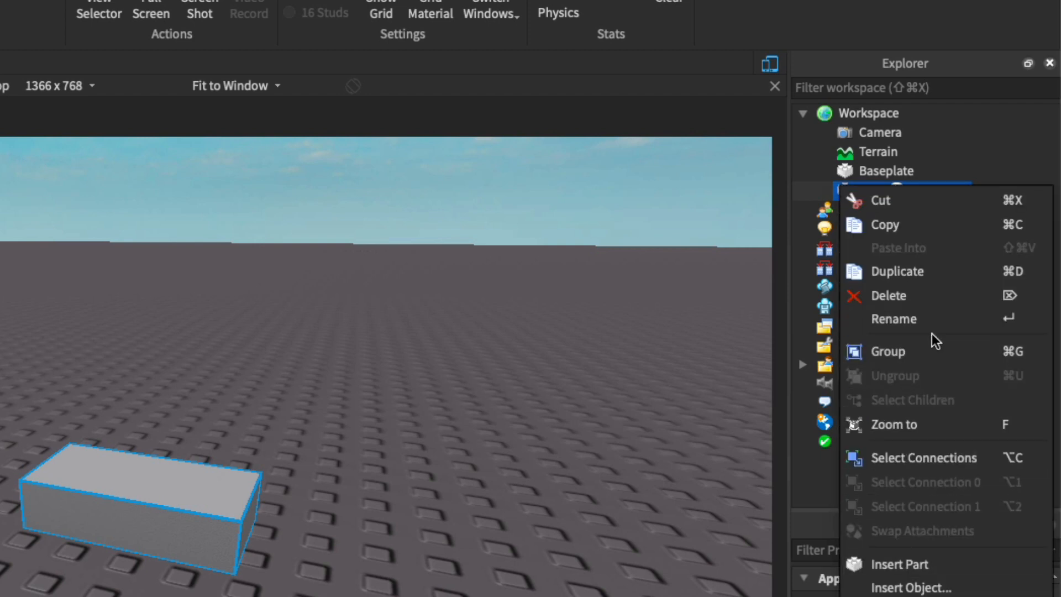
pyautogui.click(899, 563)
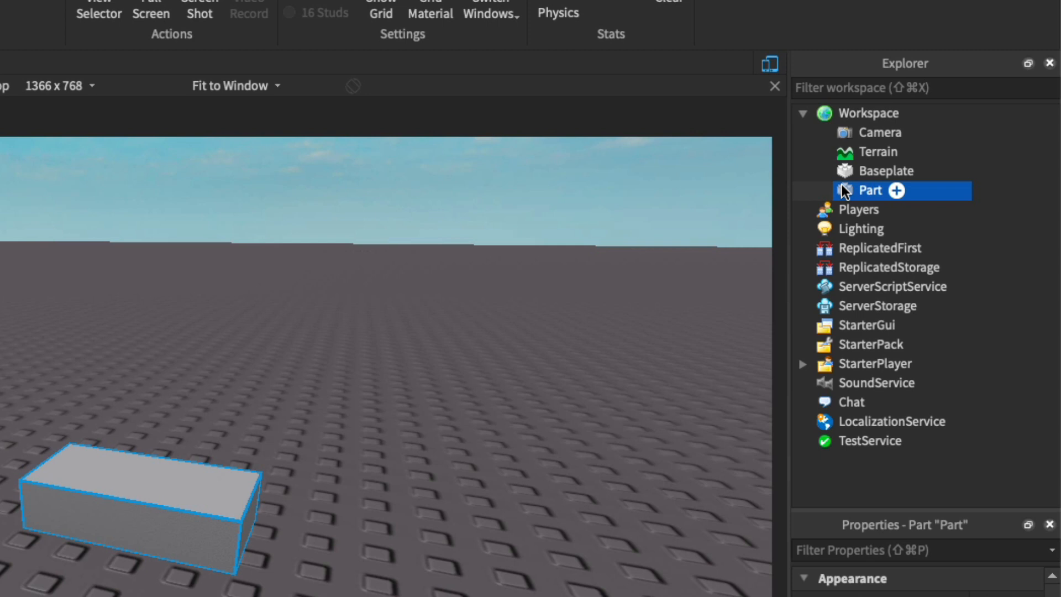
pyautogui.moveTo(872, 198)
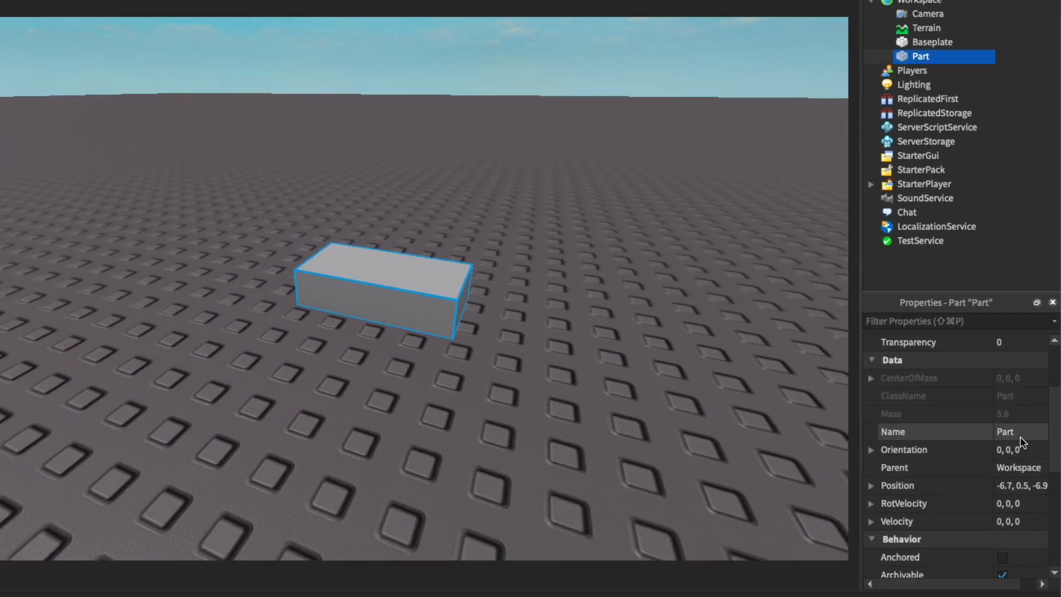
pyautogui.doubleClick(1008, 432)
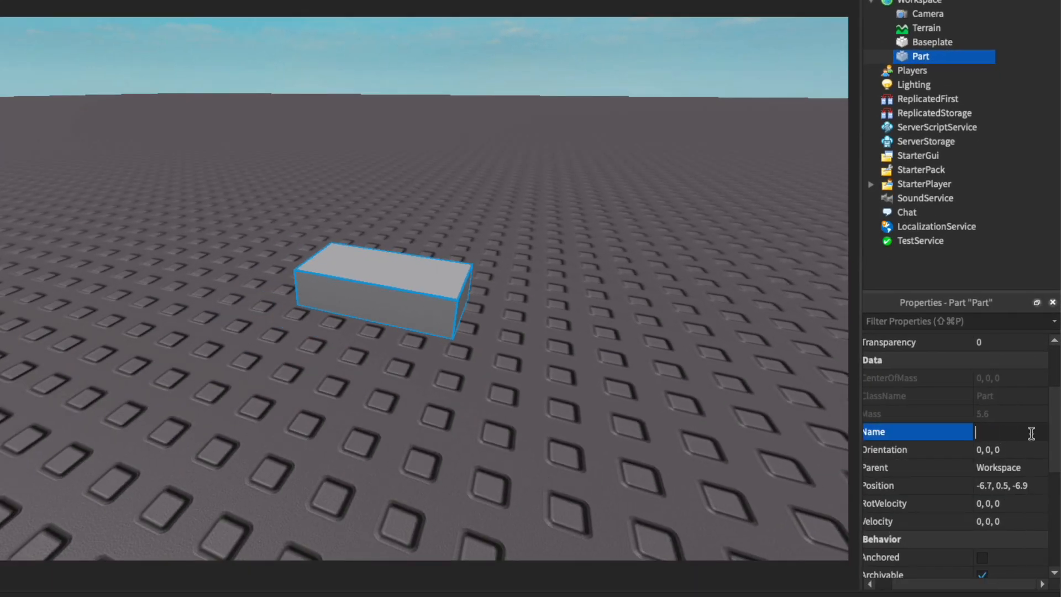
pyautogui.write('Test1')
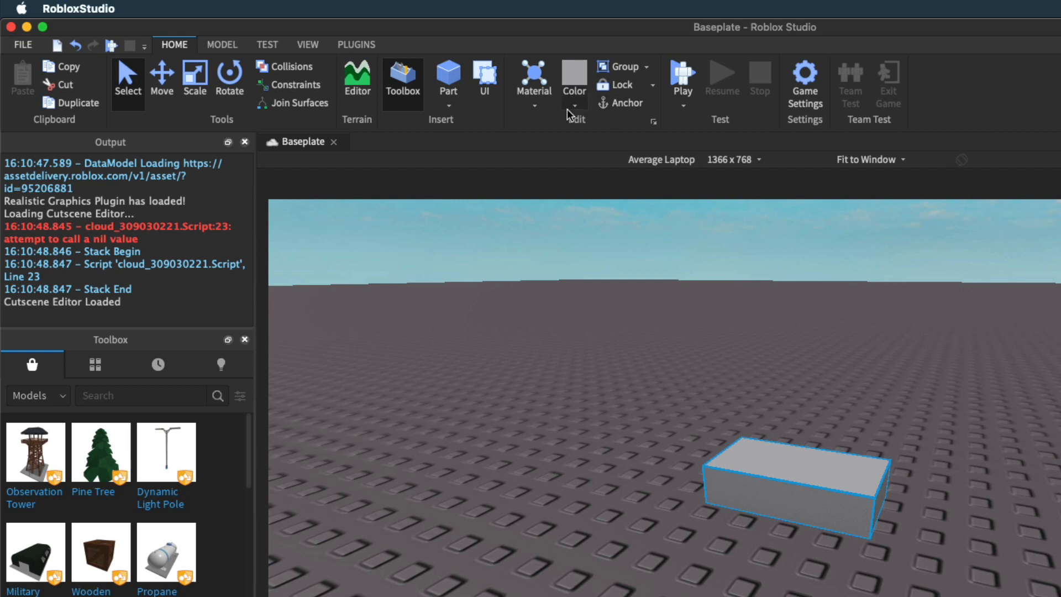
# Step: Colour the part red using the Home tab Color palette
pyautogui.click(221, 45)
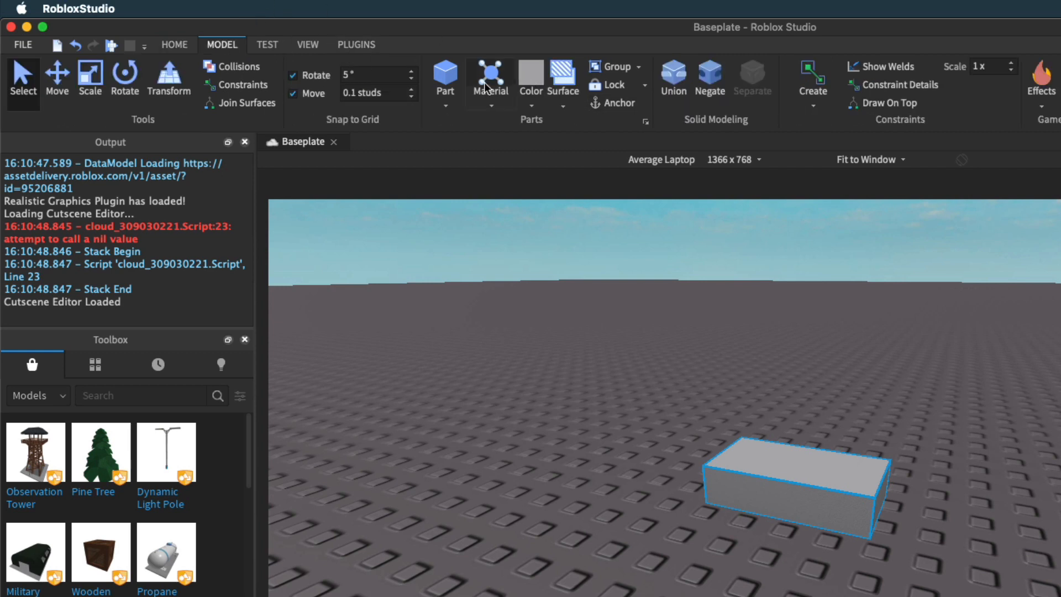
pyautogui.click(173, 44)
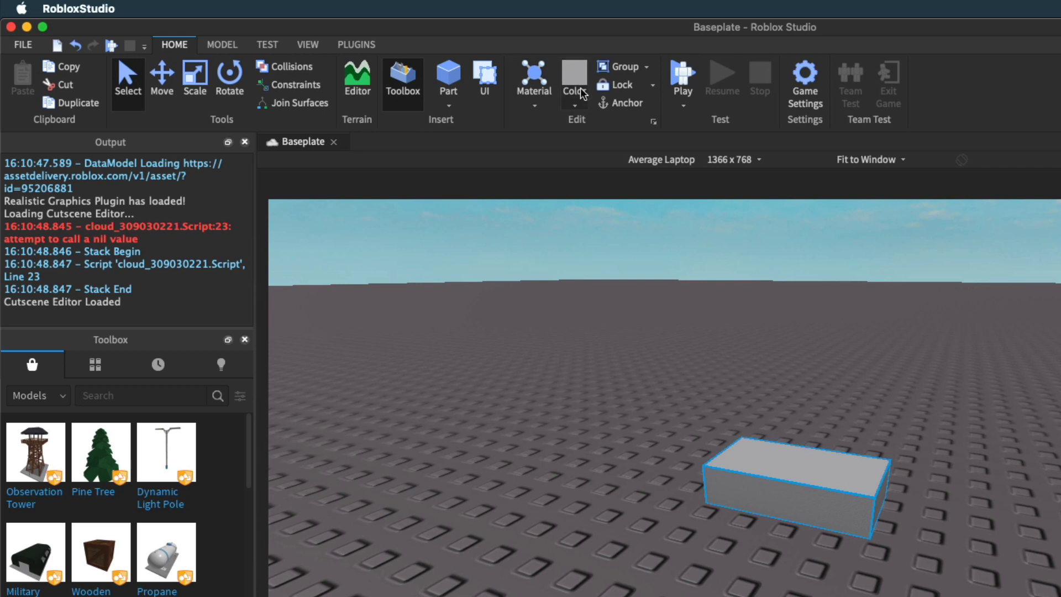
pyautogui.click(573, 75)
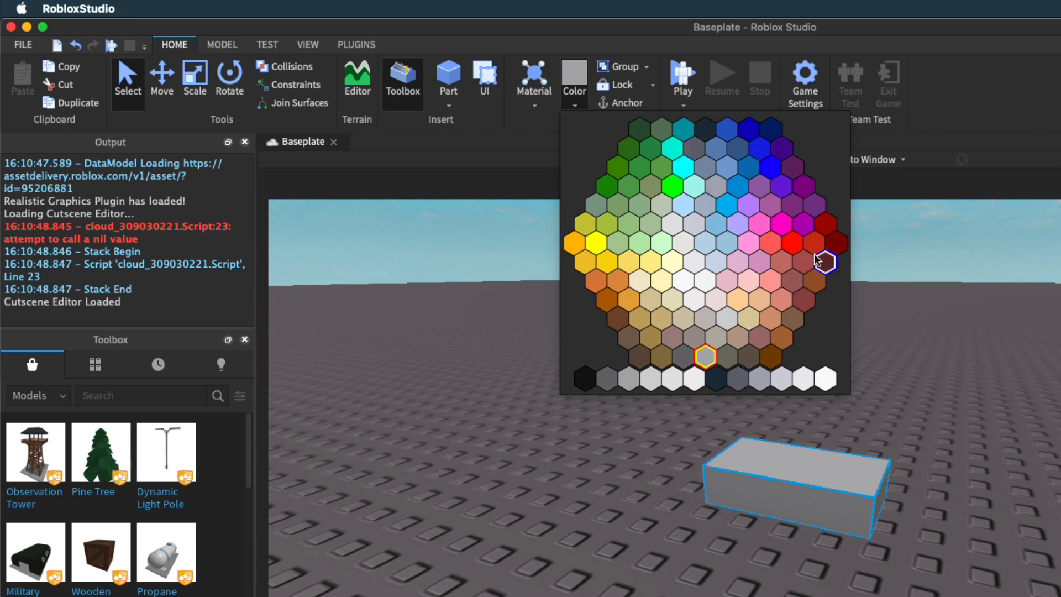
pyautogui.click(825, 262)
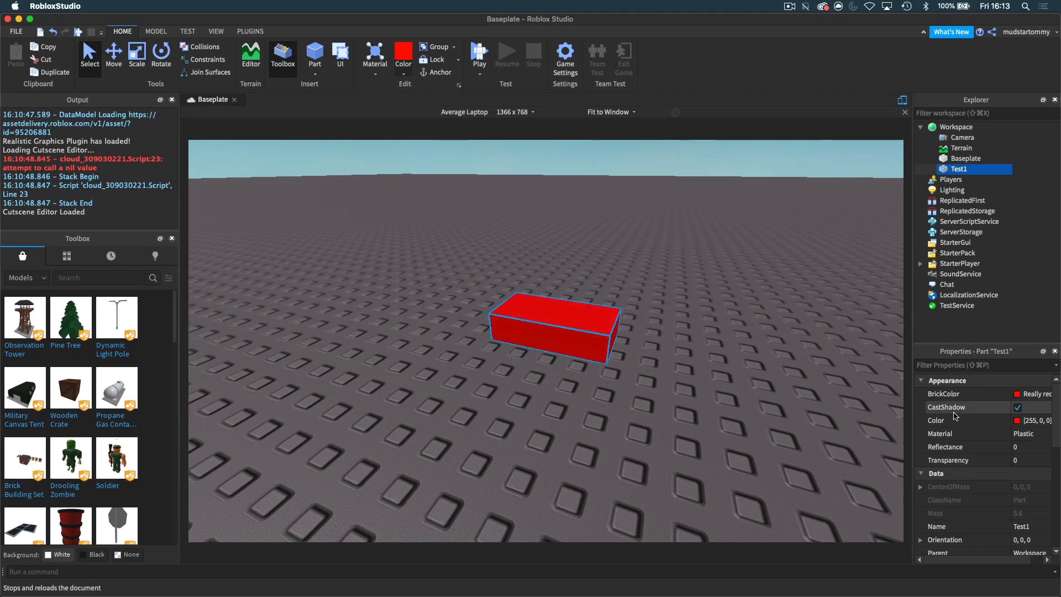
# Step: Try grey, pink and olive BrickColor swatches, then choose Really black
pyautogui.click(1031, 394)
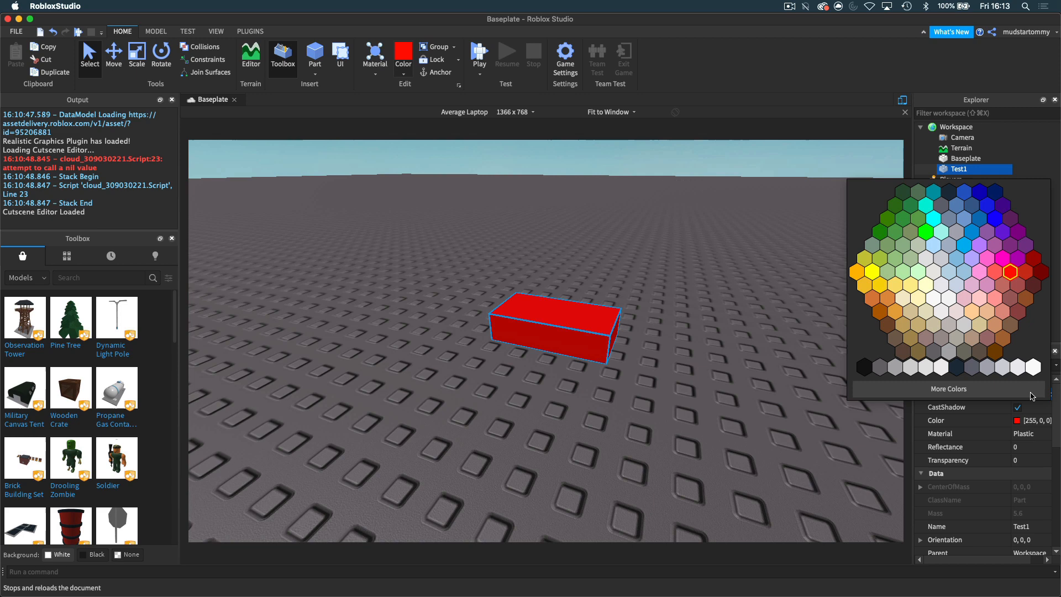
pyautogui.click(1009, 272)
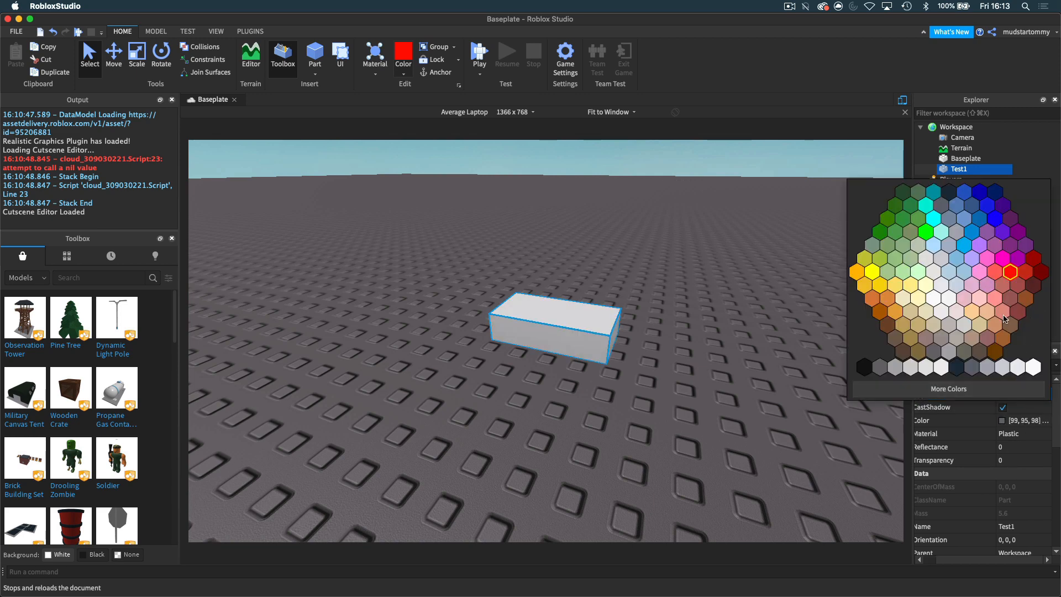
pyautogui.click(986, 259)
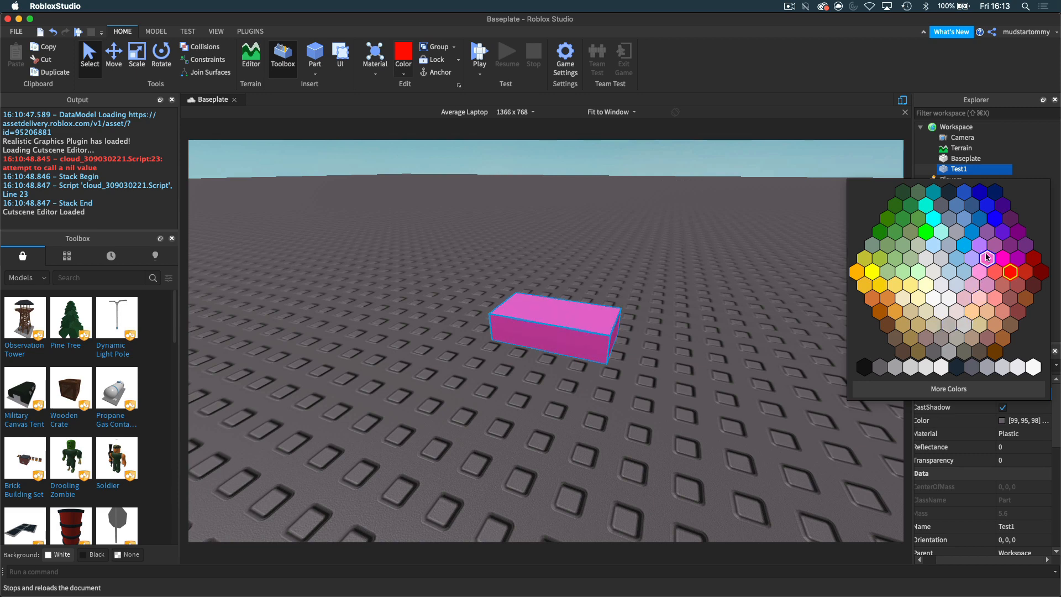
pyautogui.click(956, 258)
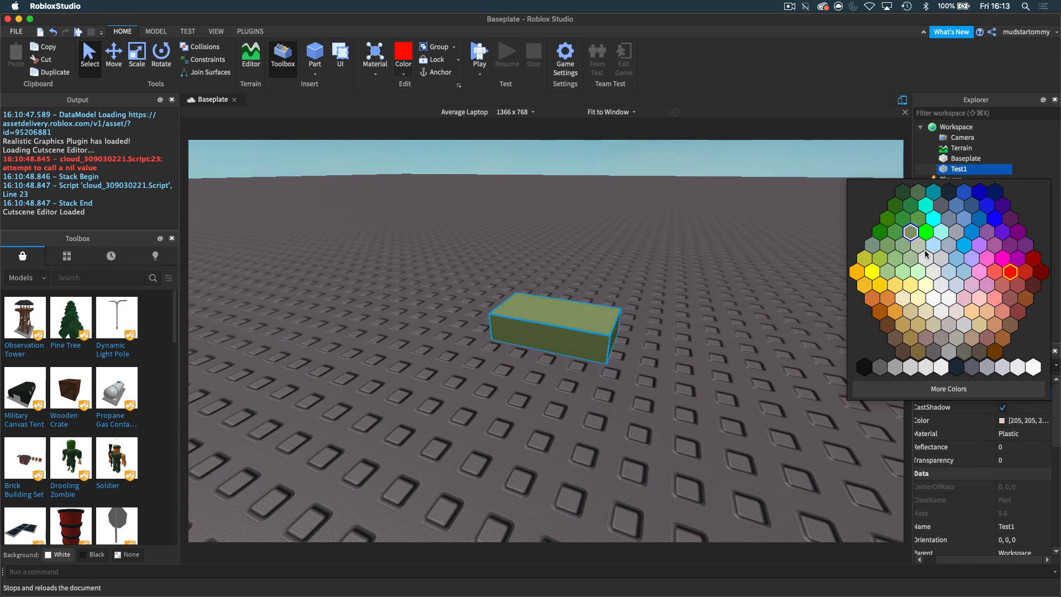
pyautogui.click(1010, 271)
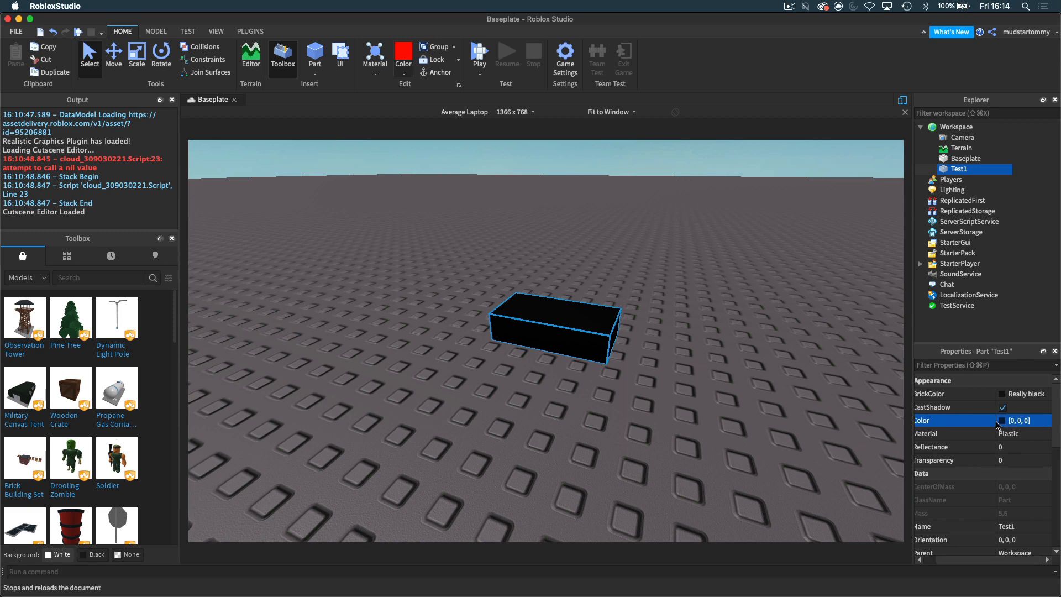
# Step: Set Test1's colour to Really red (255, 0, 0) via the Web Safe Colors chooser
pyautogui.click(1019, 420)
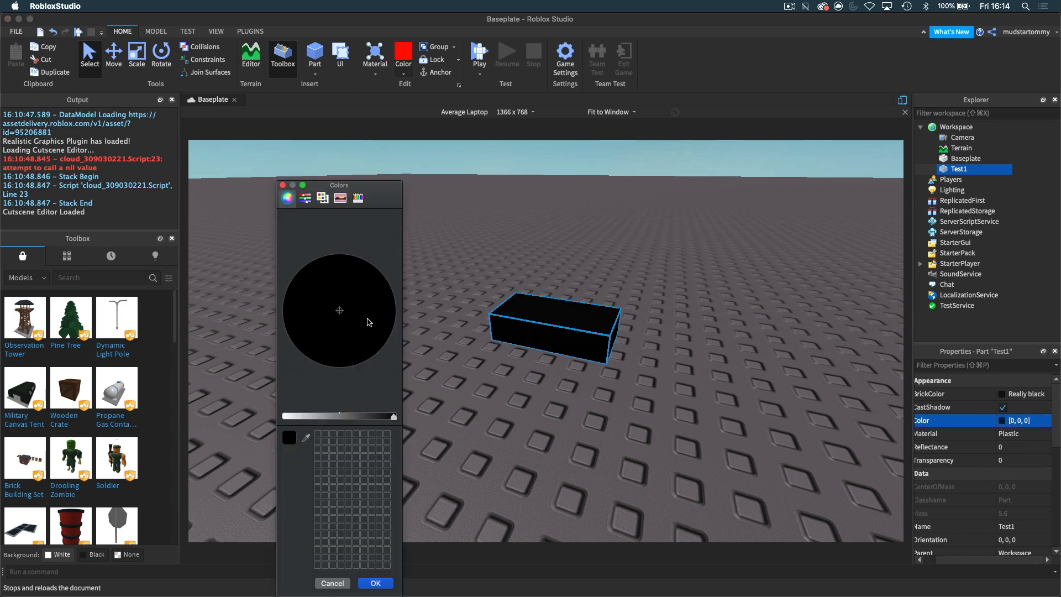
pyautogui.click(340, 196)
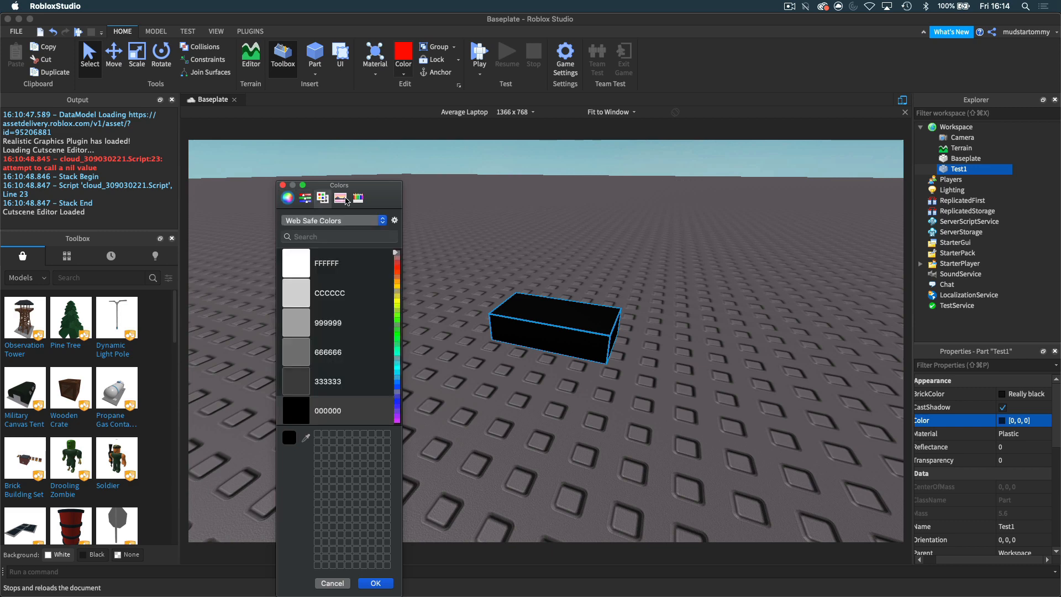
pyautogui.click(375, 583)
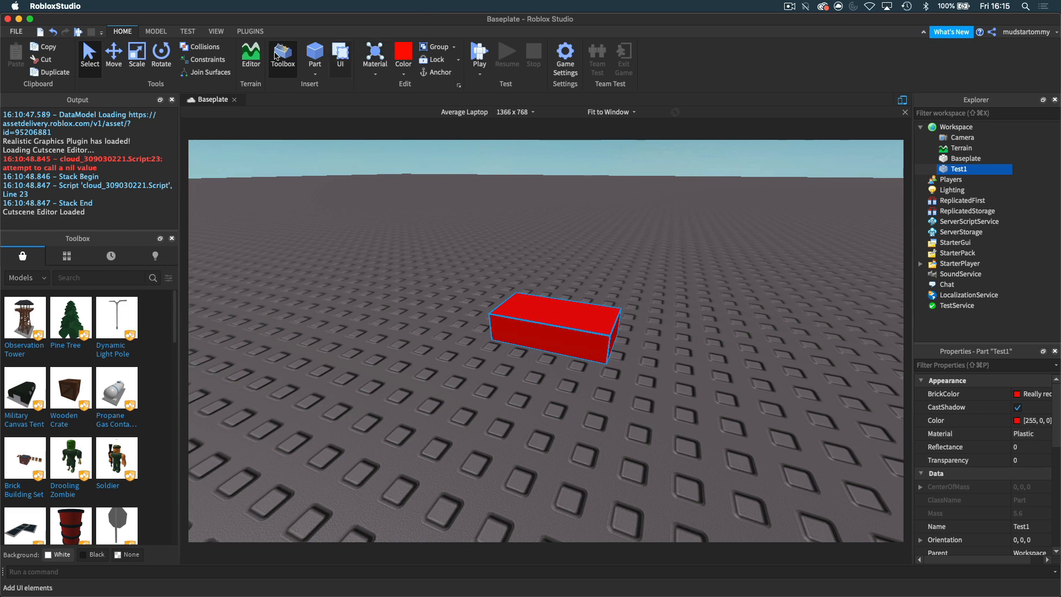
# Step: Give the red part the Brick material and select it to show its properties
pyautogui.click(155, 31)
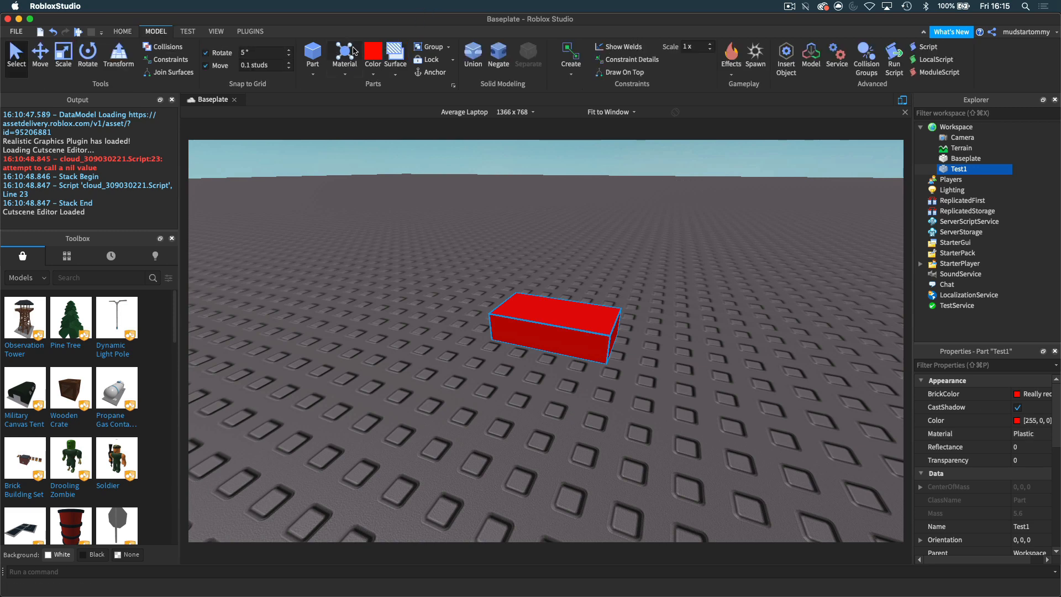
pyautogui.click(123, 31)
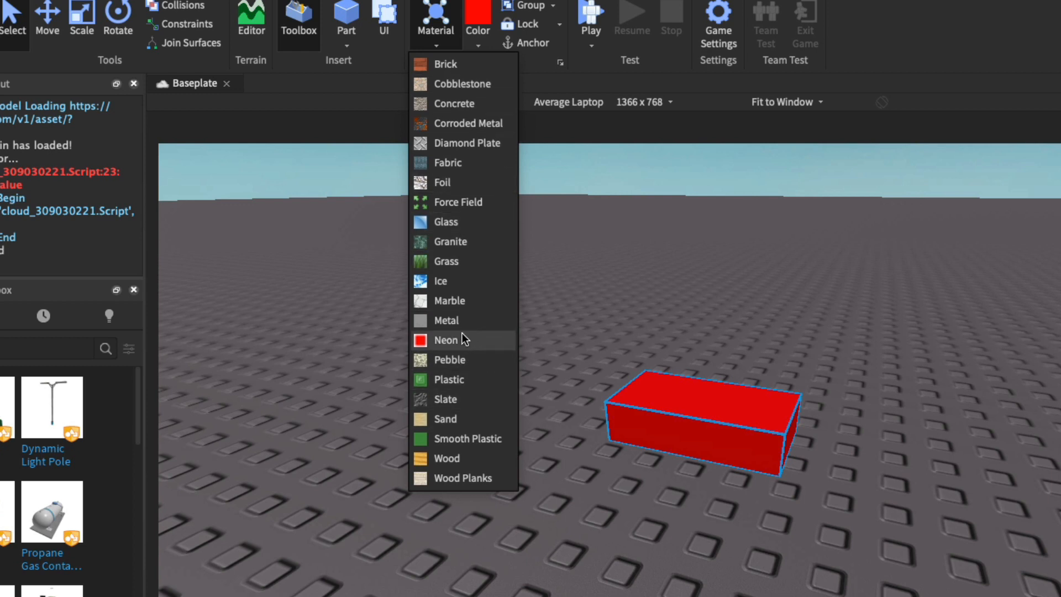
pyautogui.moveTo(471, 76)
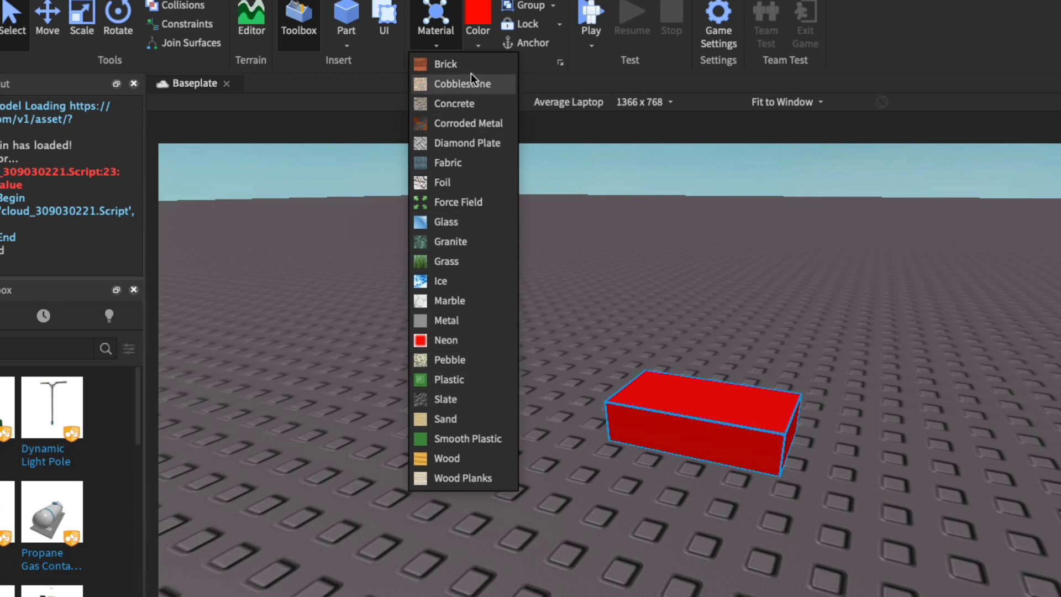
pyautogui.click(446, 63)
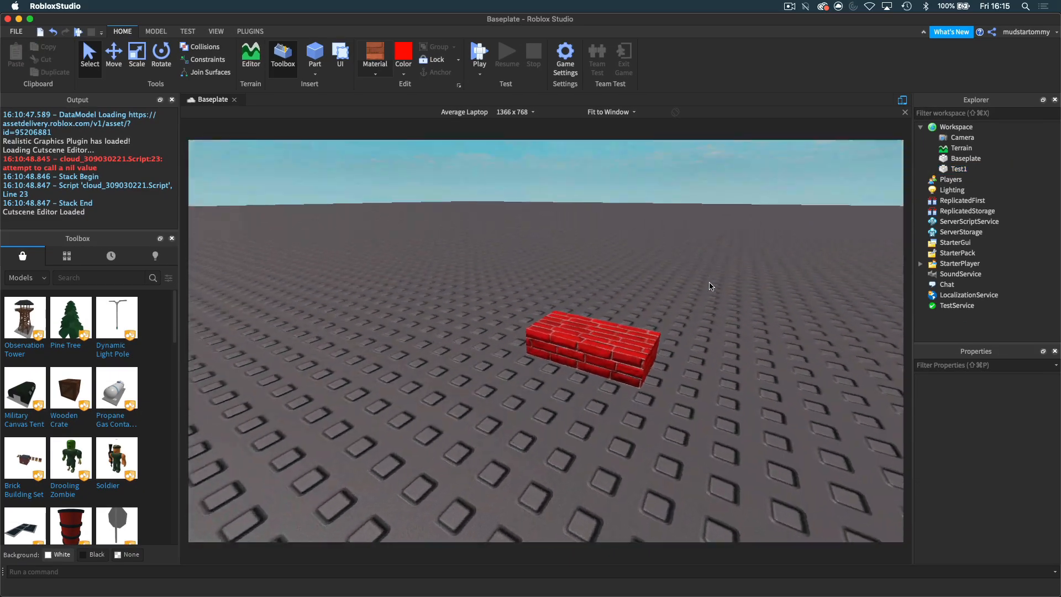
pyautogui.click(588, 338)
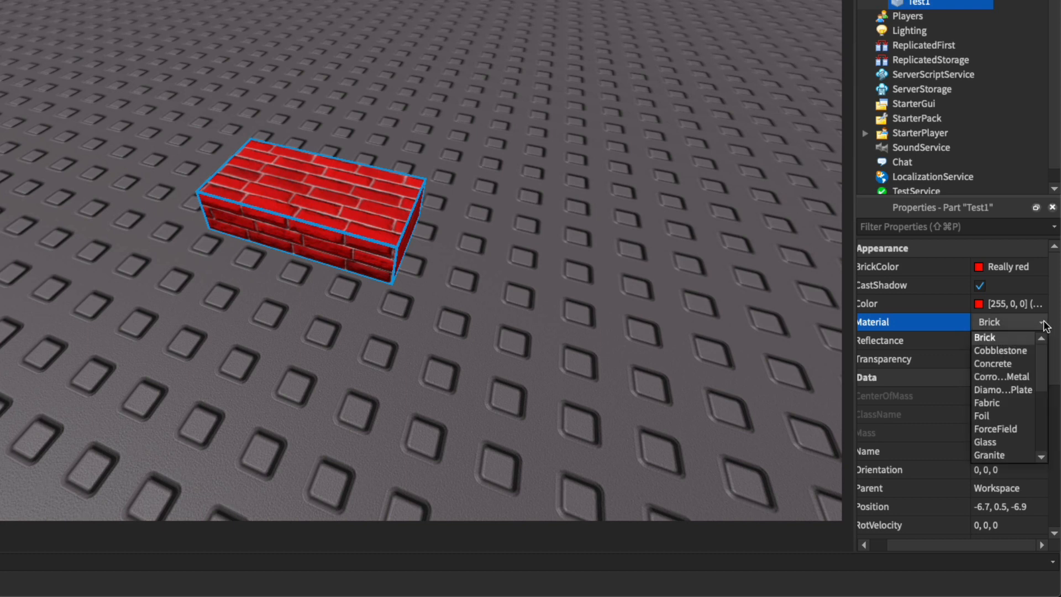
# Step: Preview Concrete, CorrodedMetal and DiamondPlate materials, then set Test1's Material to Plastic
pyautogui.click(986, 337)
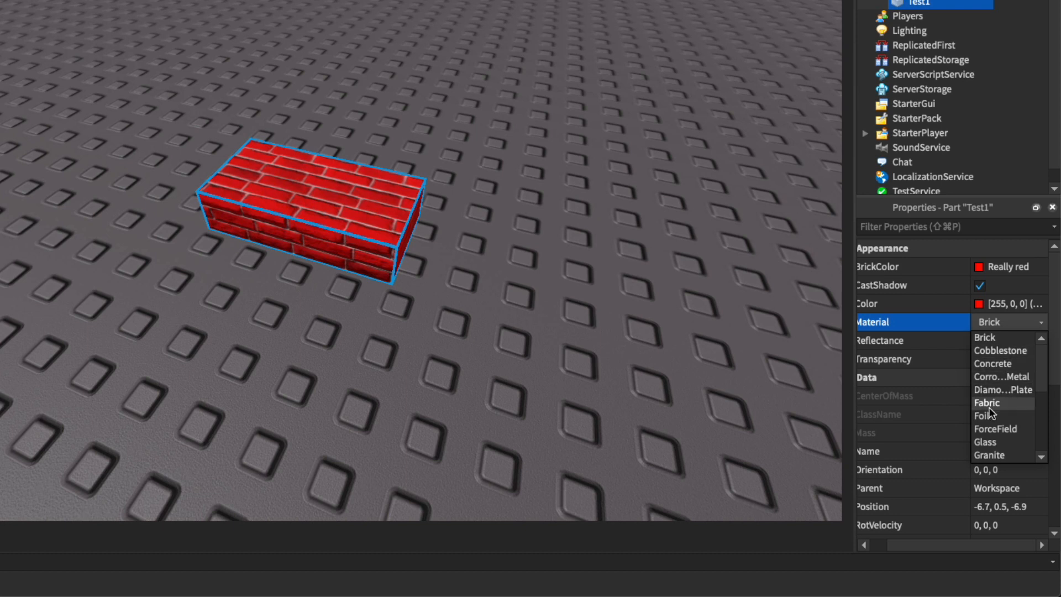
pyautogui.click(1002, 376)
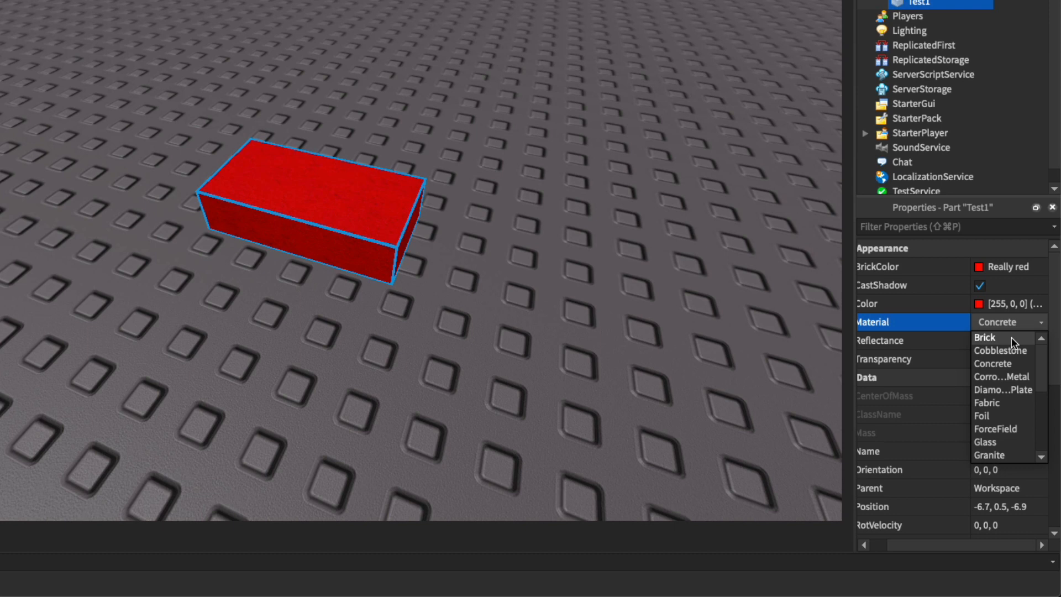
pyautogui.click(985, 337)
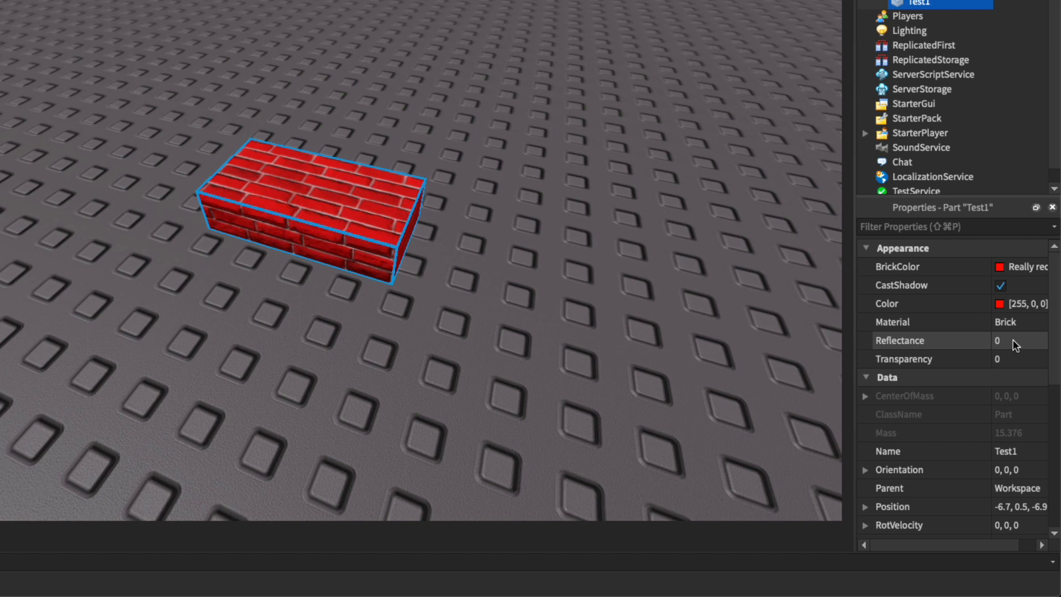
pyautogui.click(998, 340)
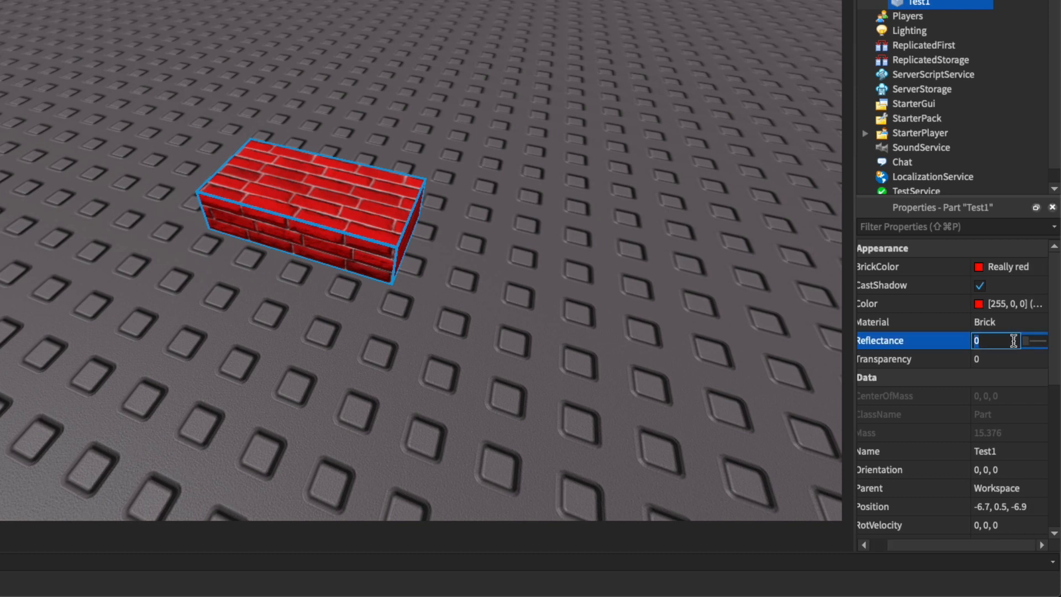
pyautogui.click(1008, 321)
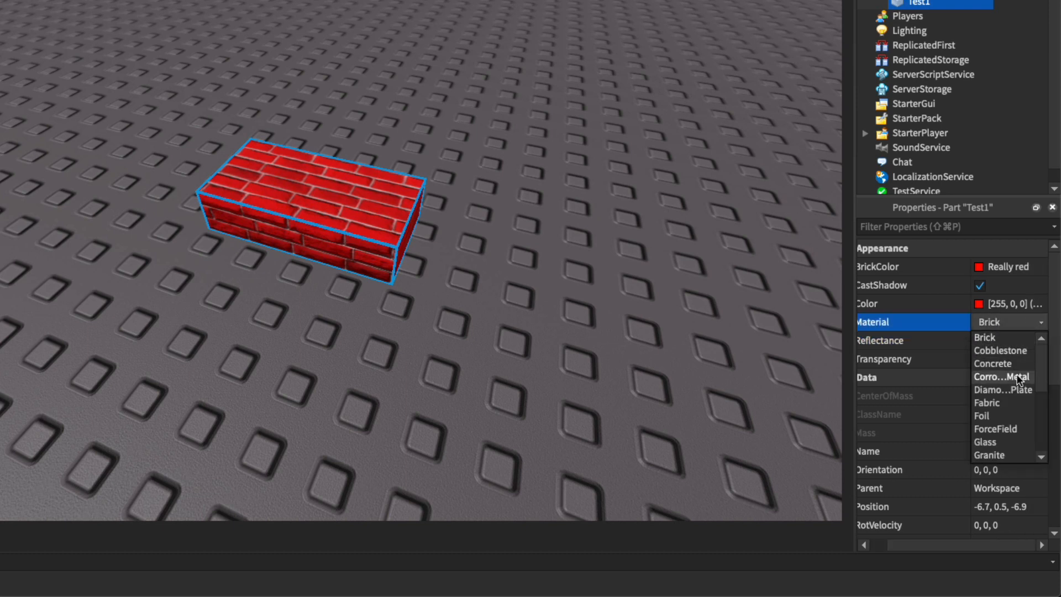
pyautogui.click(1001, 376)
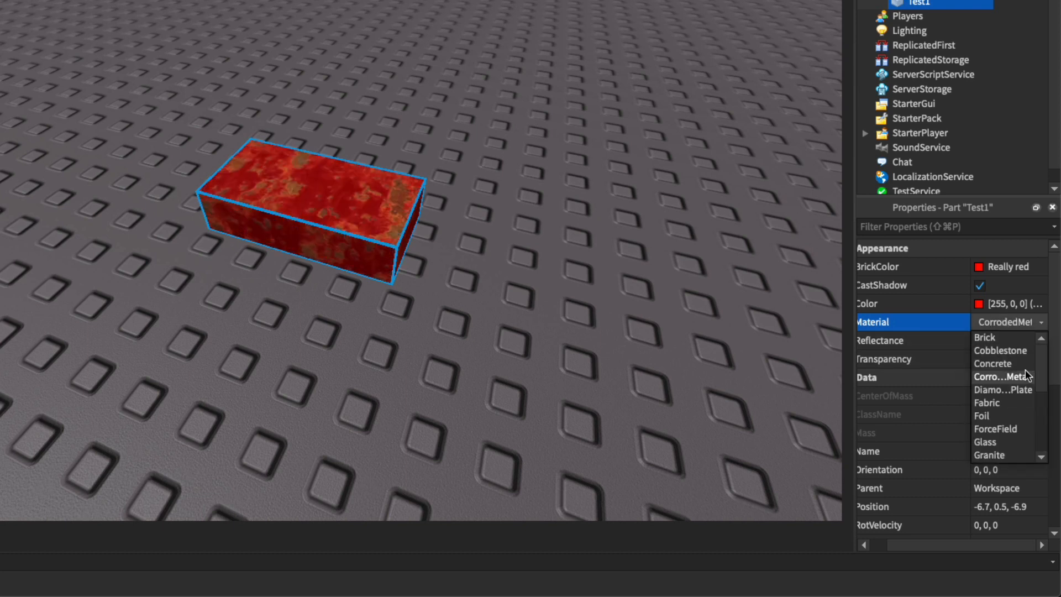
pyautogui.click(1003, 390)
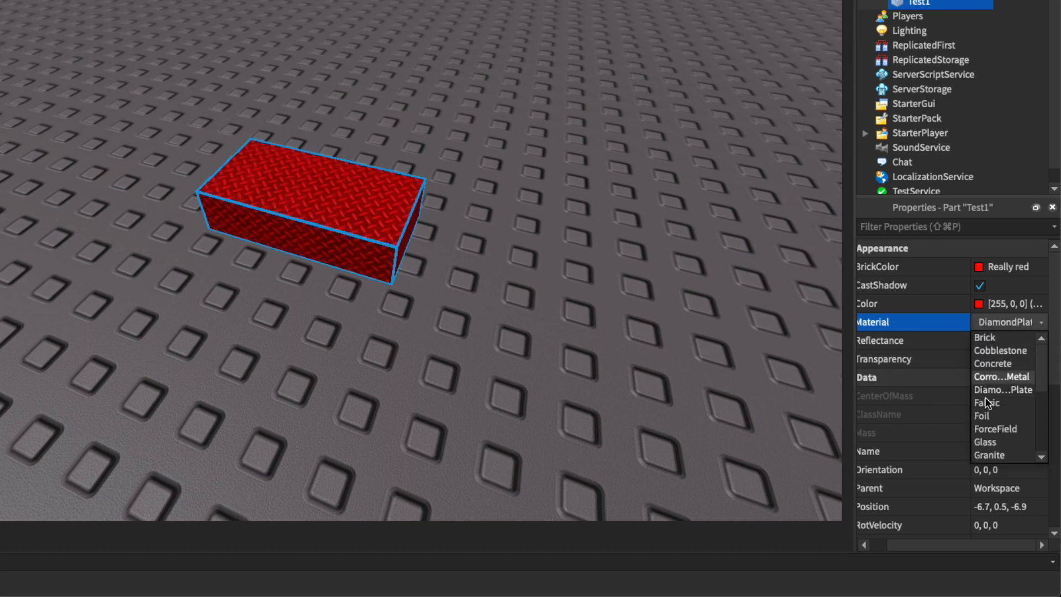
pyautogui.click(994, 429)
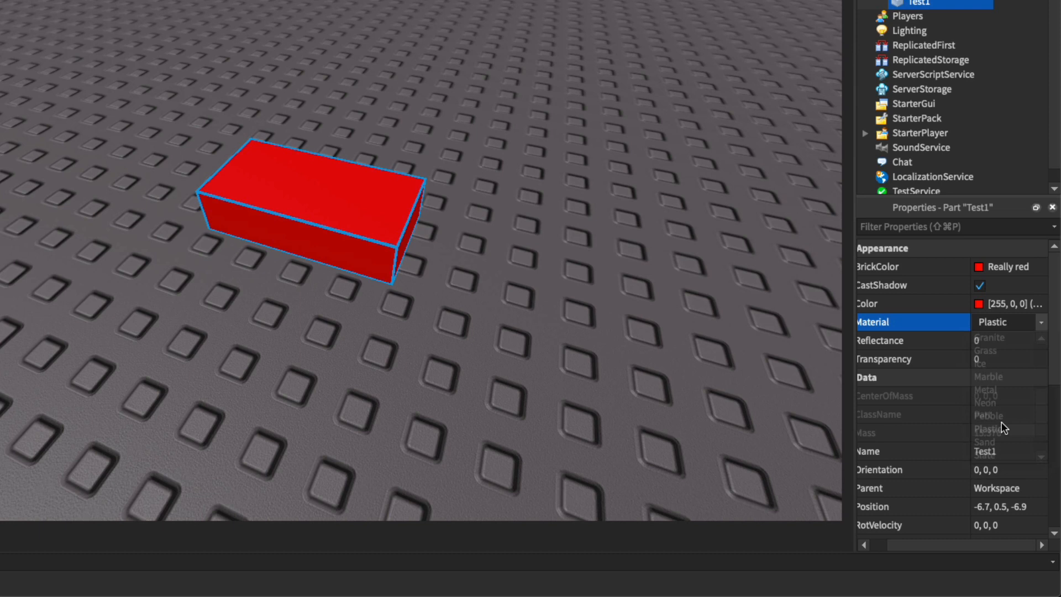
# Step: Try transparency and reflectance values 1, 0.5, 0.3 and 0.6 on Test1
pyautogui.click(994, 340)
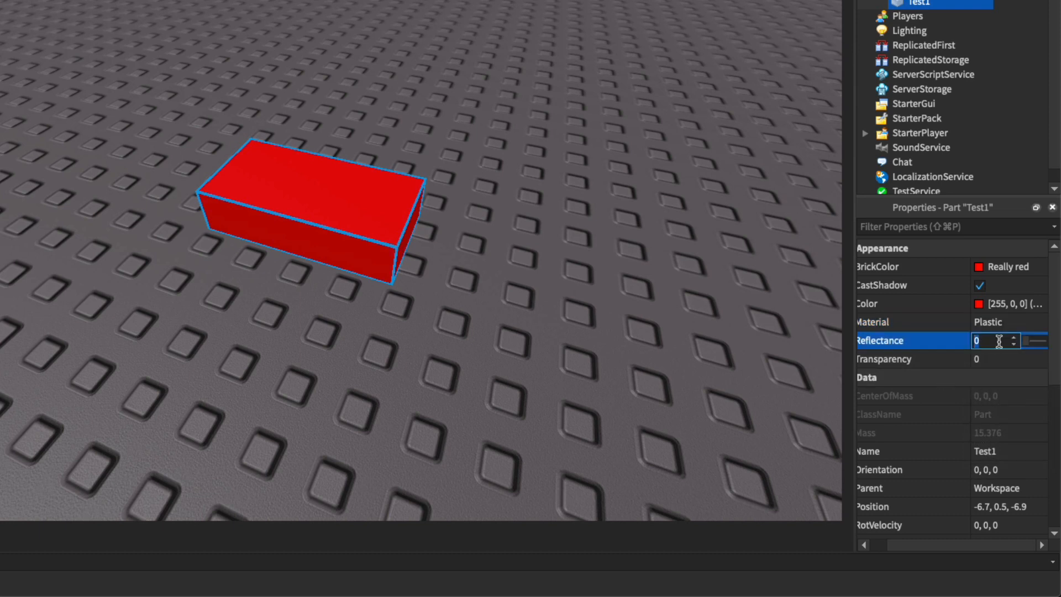
pyautogui.write('1')
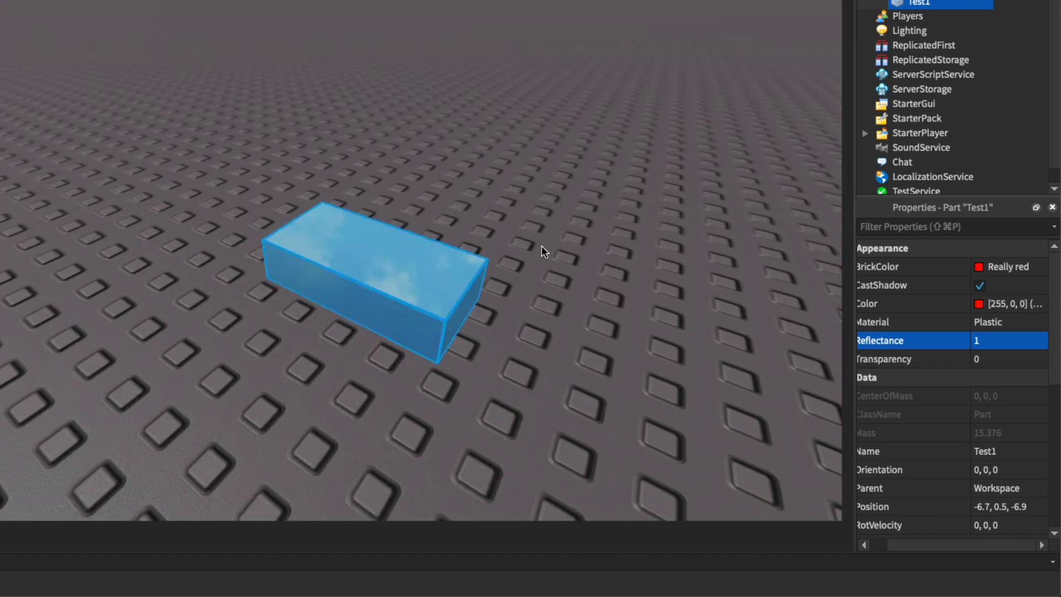
pyautogui.click(998, 340)
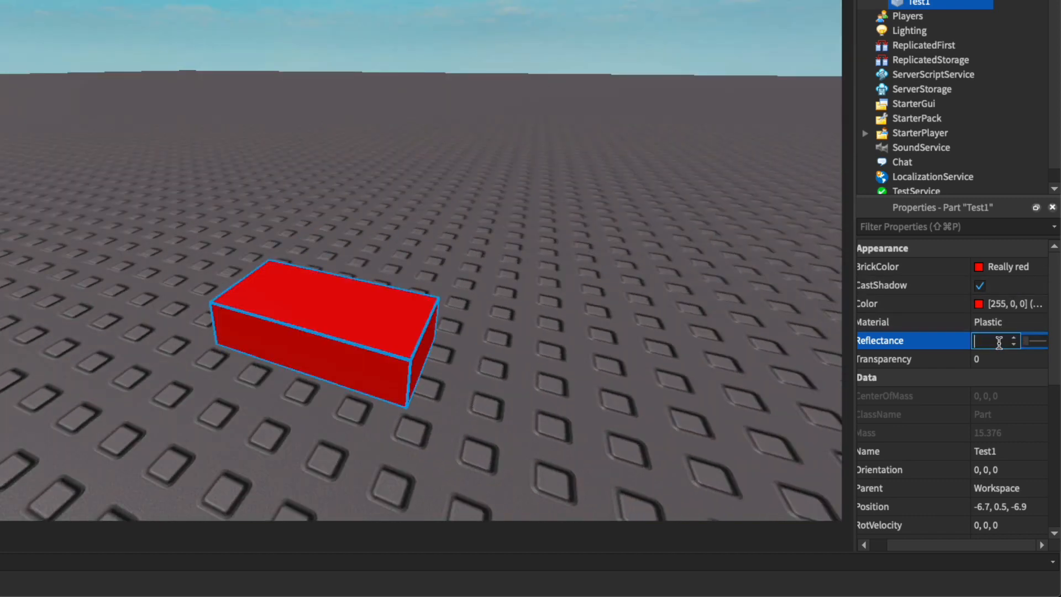
pyautogui.write('0.5')
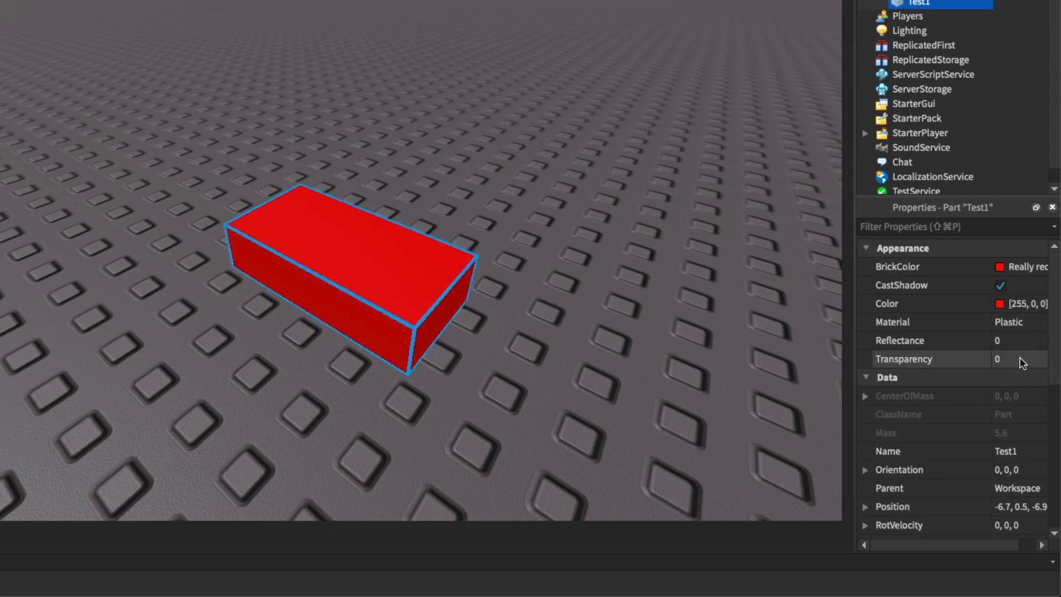
pyautogui.write('1')
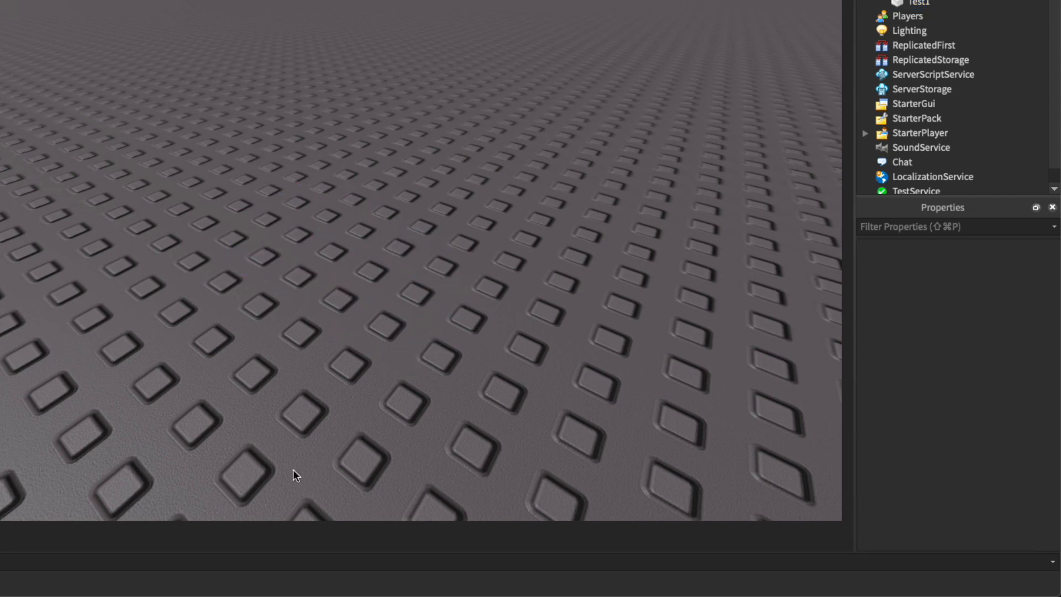
pyautogui.moveTo(570, 223)
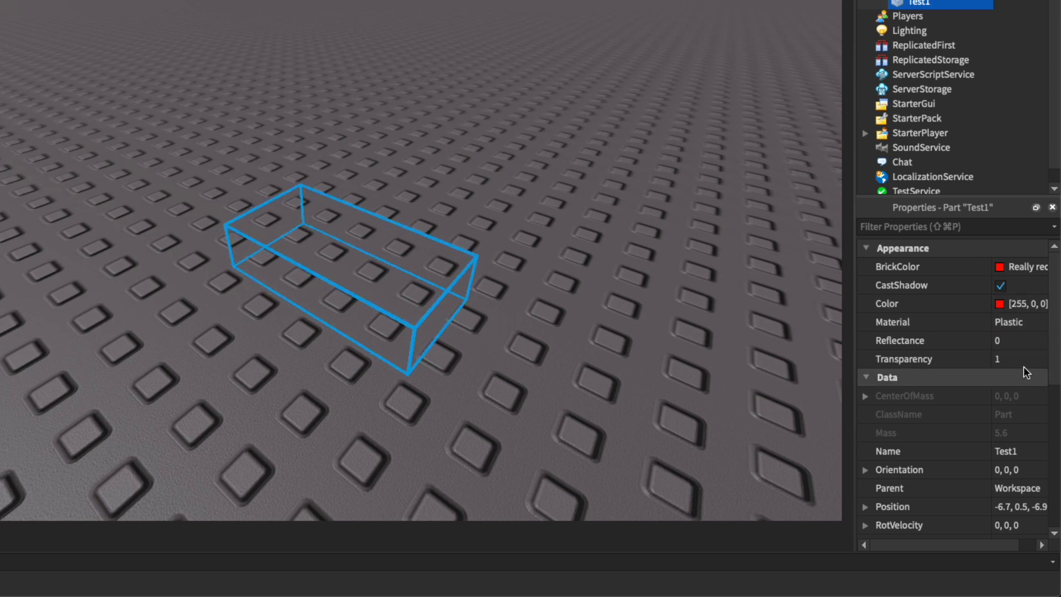
pyautogui.write('0.5')
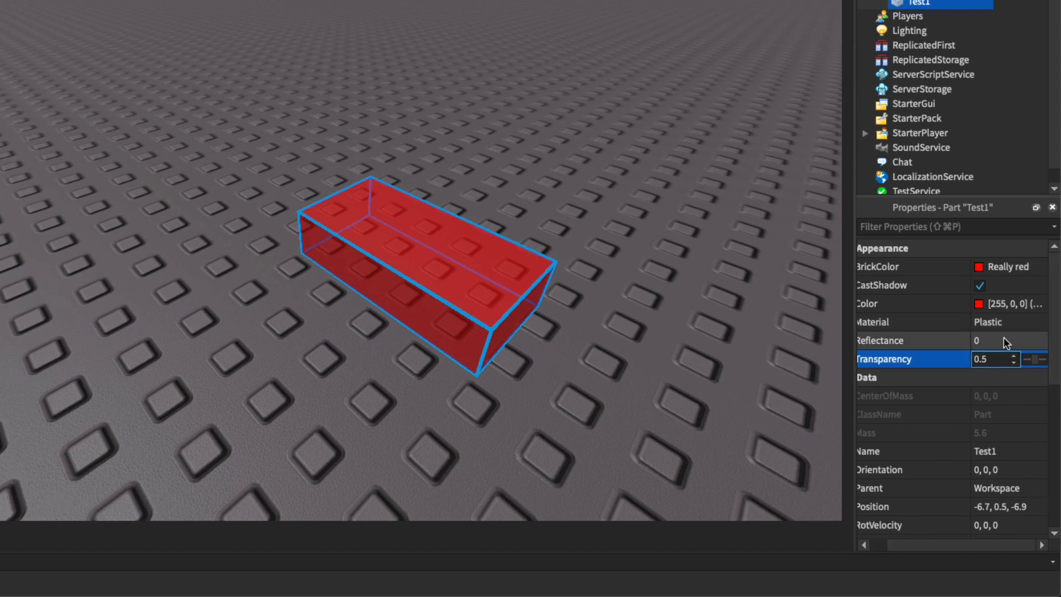
pyautogui.write('0.3')
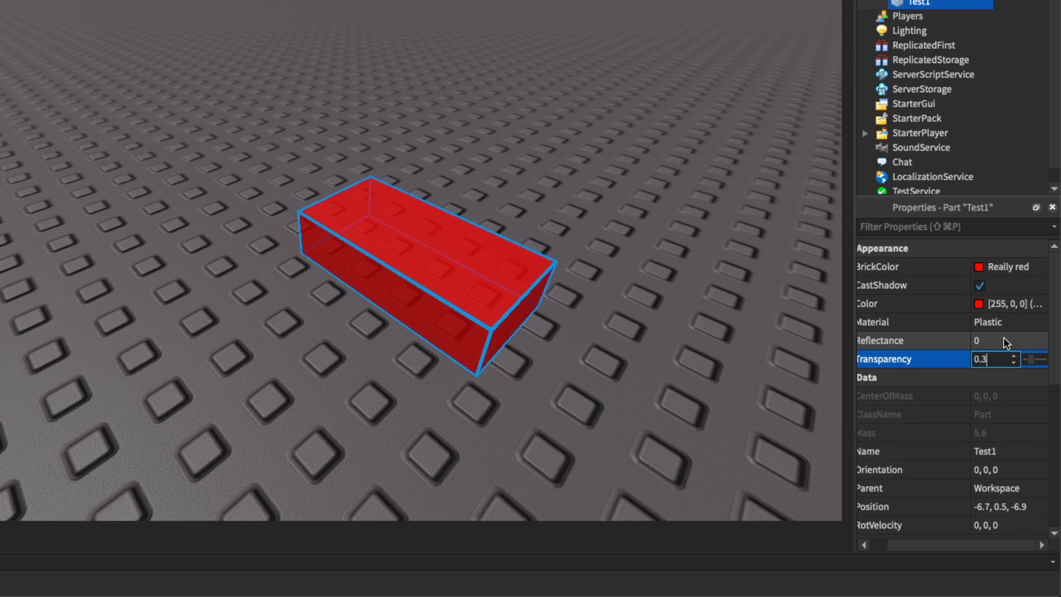
pyautogui.write('0.6')
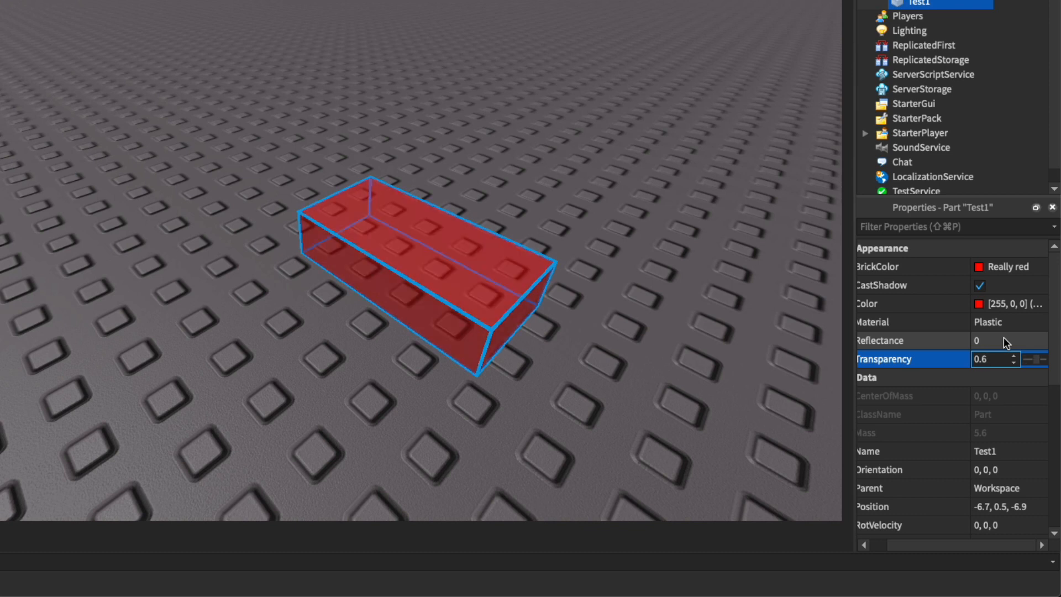
# Step: Adjust the reflectance value again and colour the part Really black
pyautogui.click(995, 341)
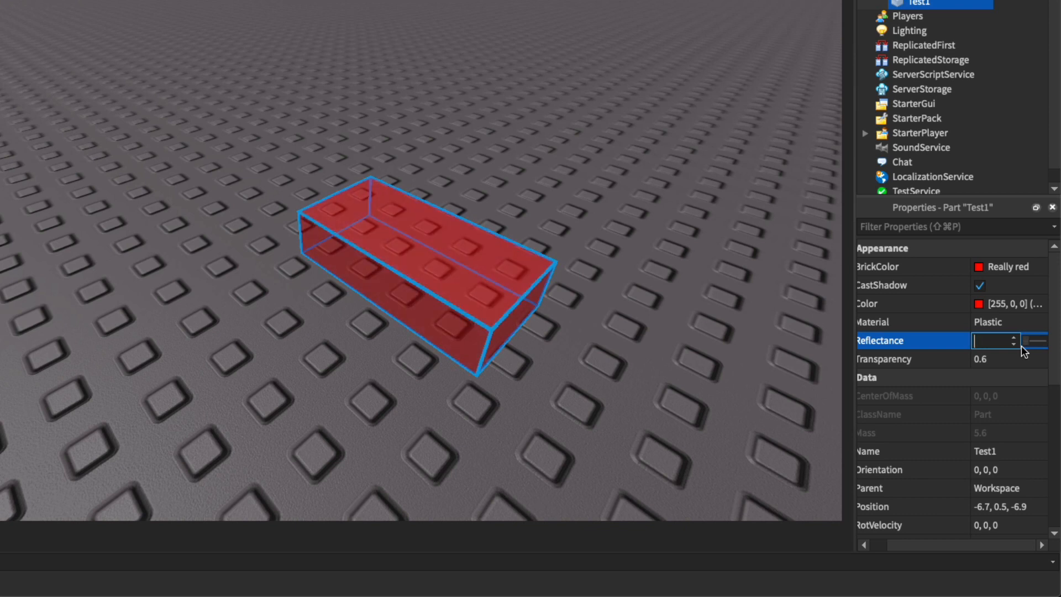
pyautogui.write('0.3')
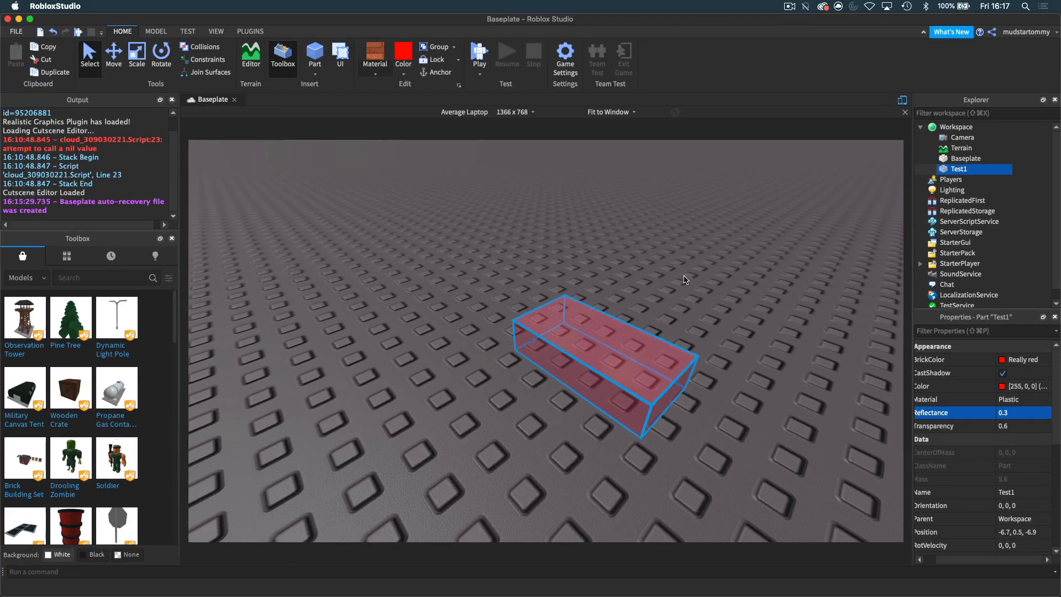
pyautogui.click(403, 54)
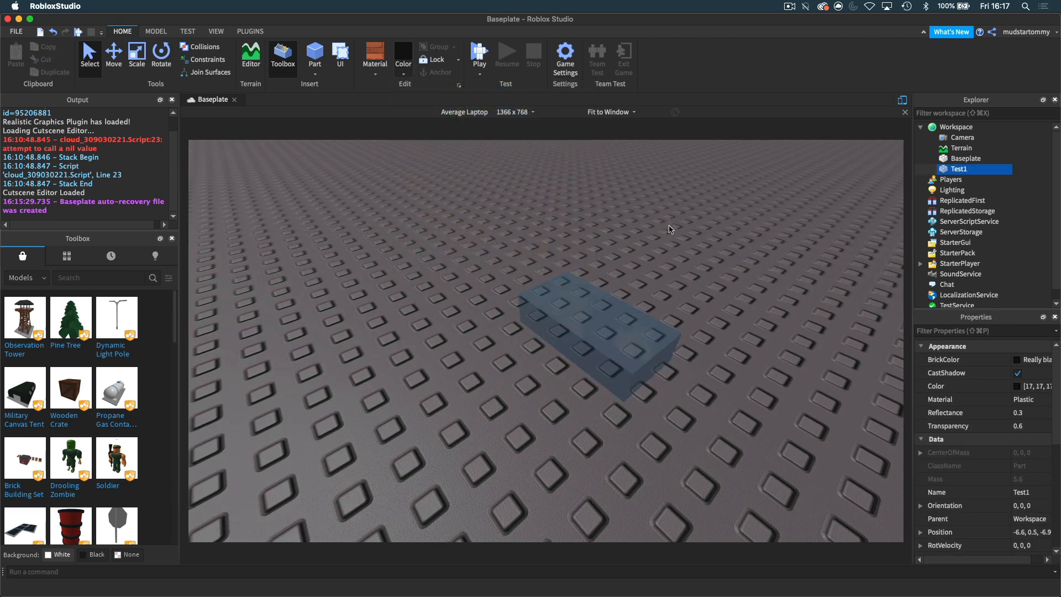
pyautogui.click(575, 319)
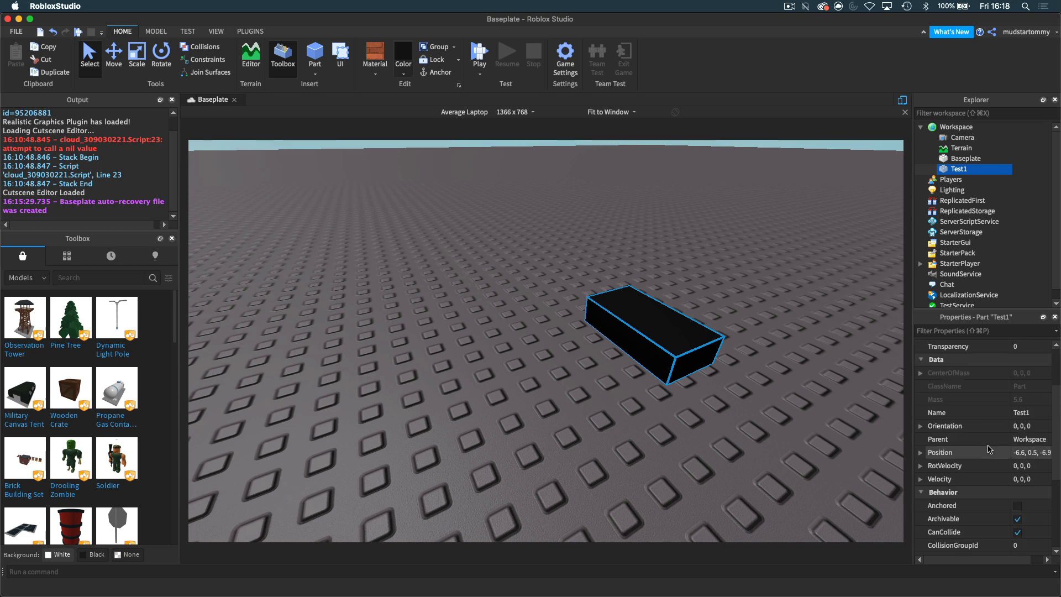
# Step: Drag Test1 around the baseplate until its Position reads -5.1, 0.5, -4.4
pyautogui.scroll(-3)
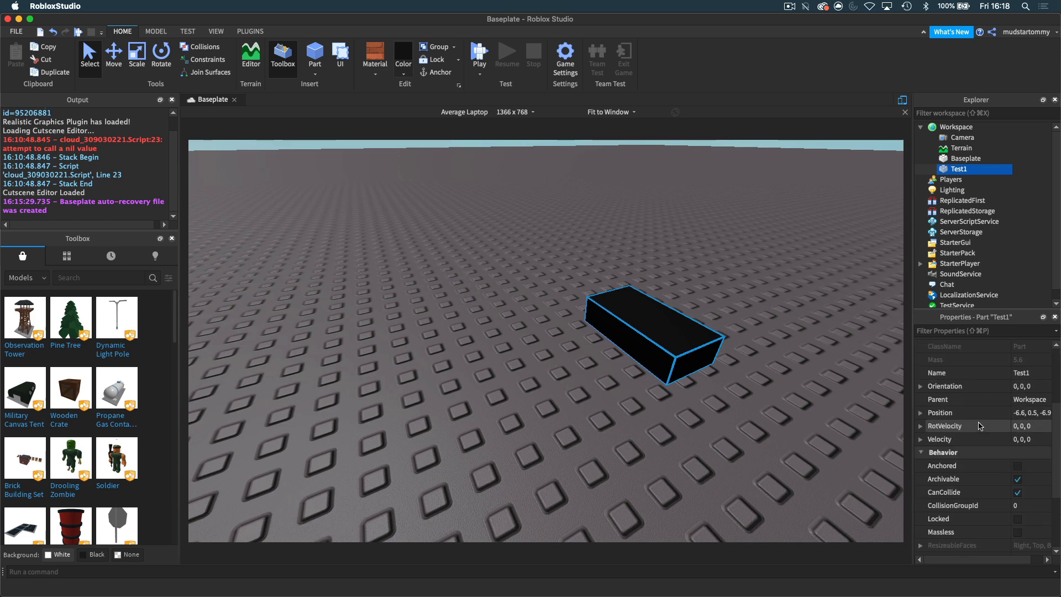
pyautogui.moveTo(970, 398)
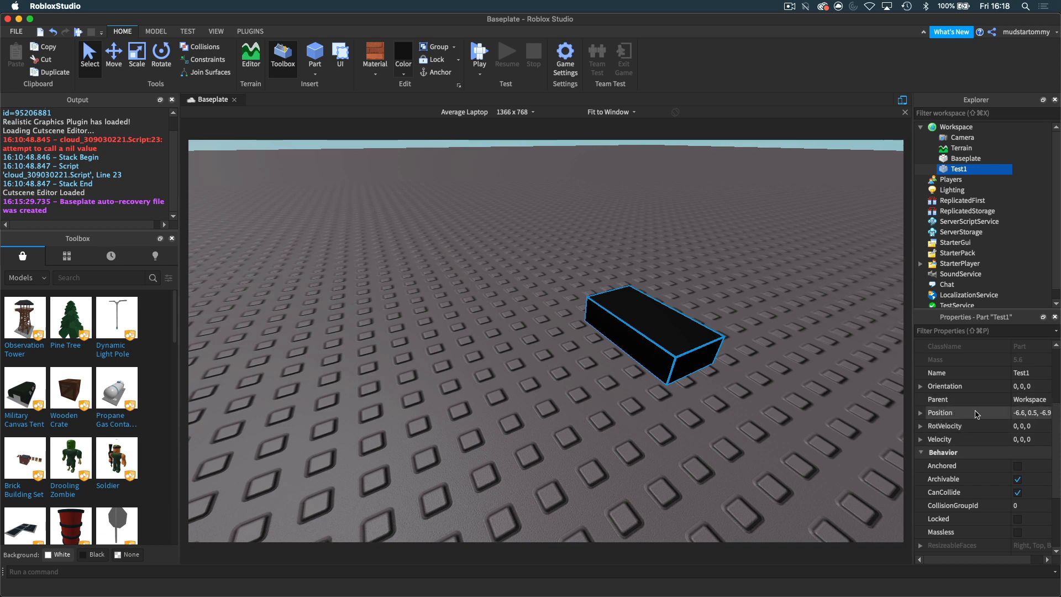
pyautogui.click(1031, 413)
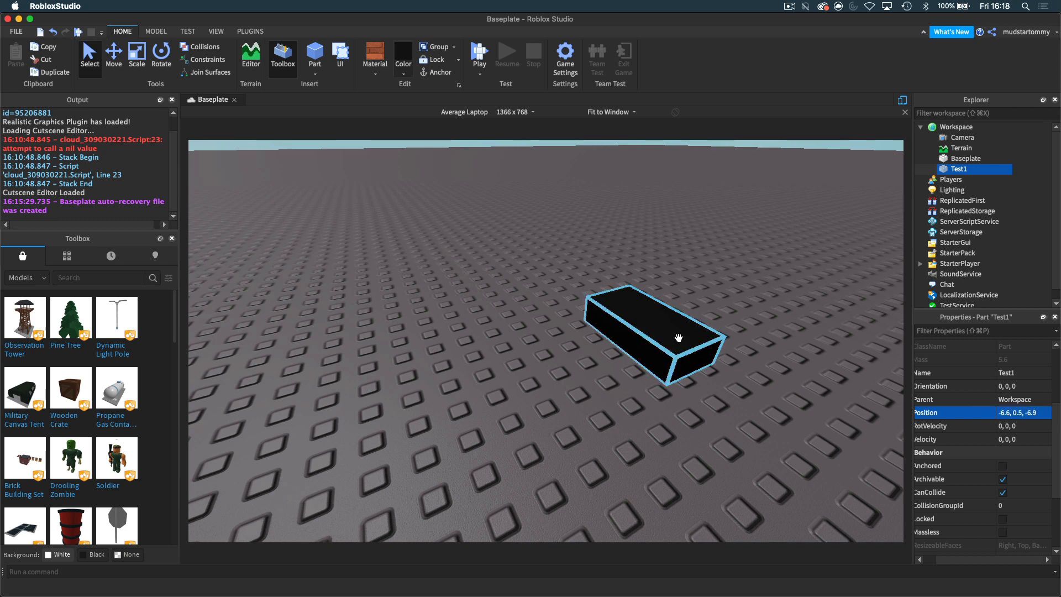
pyautogui.moveTo(652, 336); pyautogui.dragTo(452, 398)
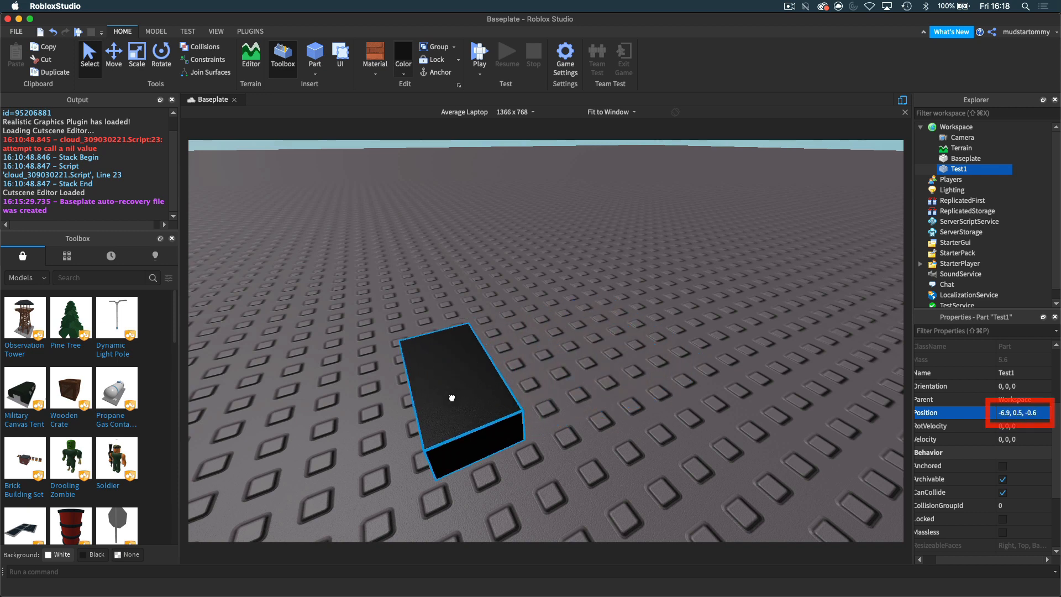
pyautogui.moveTo(452, 397); pyautogui.dragTo(684, 293)
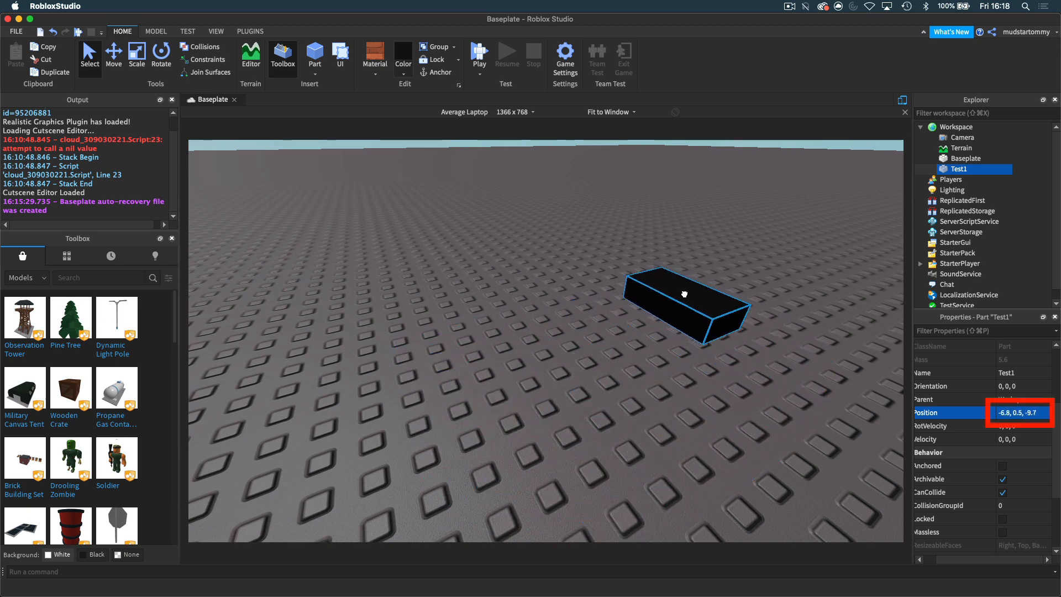
pyautogui.moveTo(684, 297); pyautogui.dragTo(724, 333)
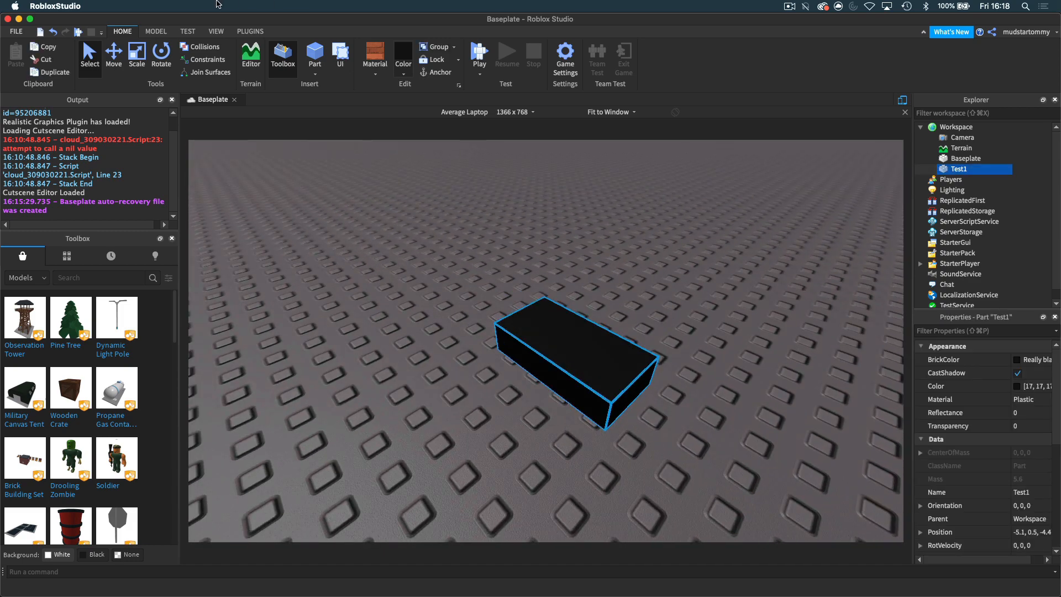
# Step: Enter Test1's Position as 1.7, 0.5, 0.9 in the Properties panel
pyautogui.click(156, 31)
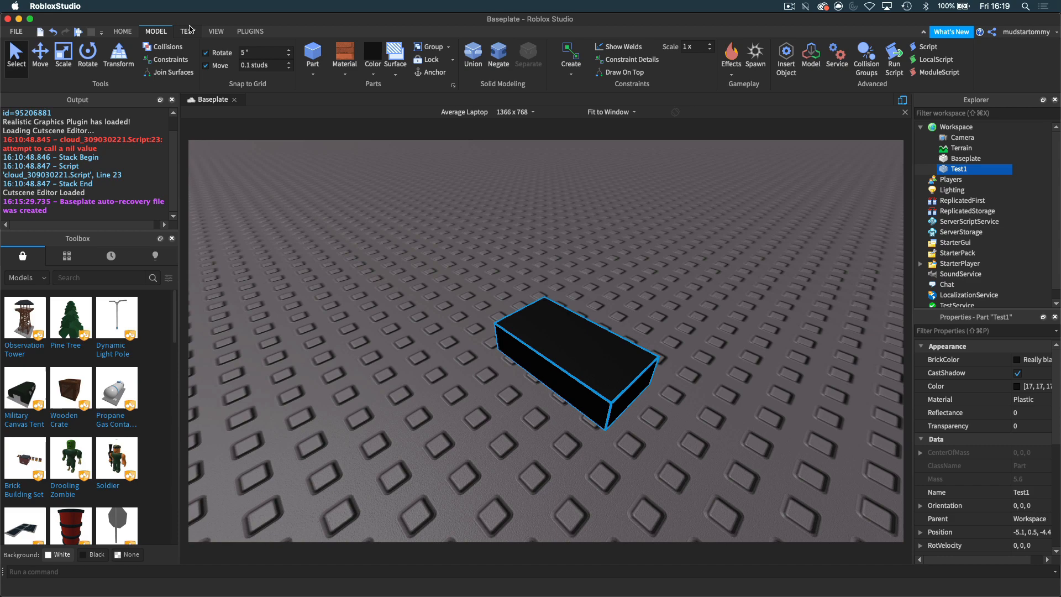
pyautogui.click(216, 31)
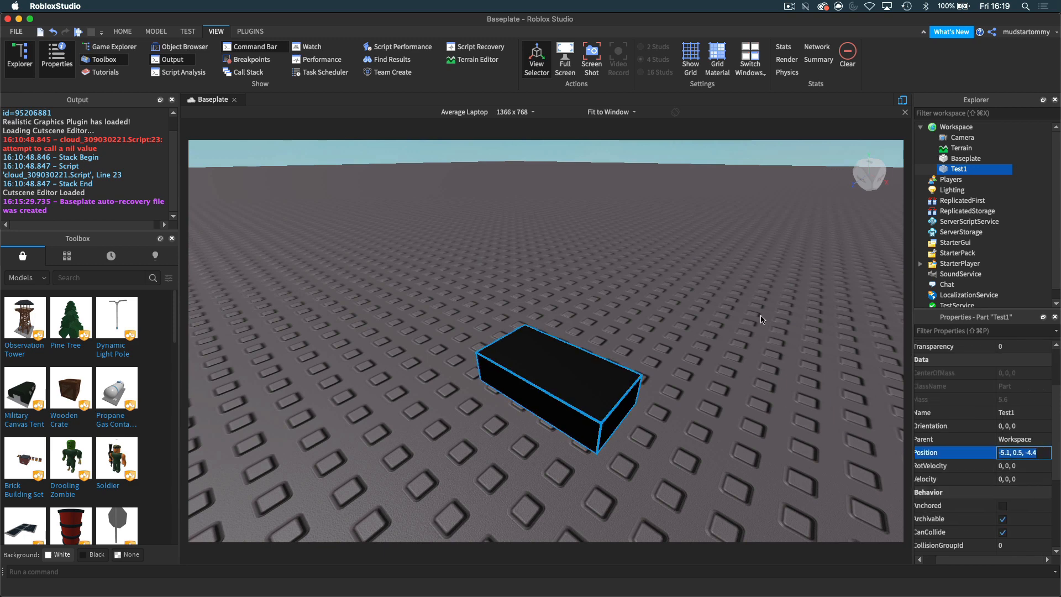
pyautogui.click(1024, 452)
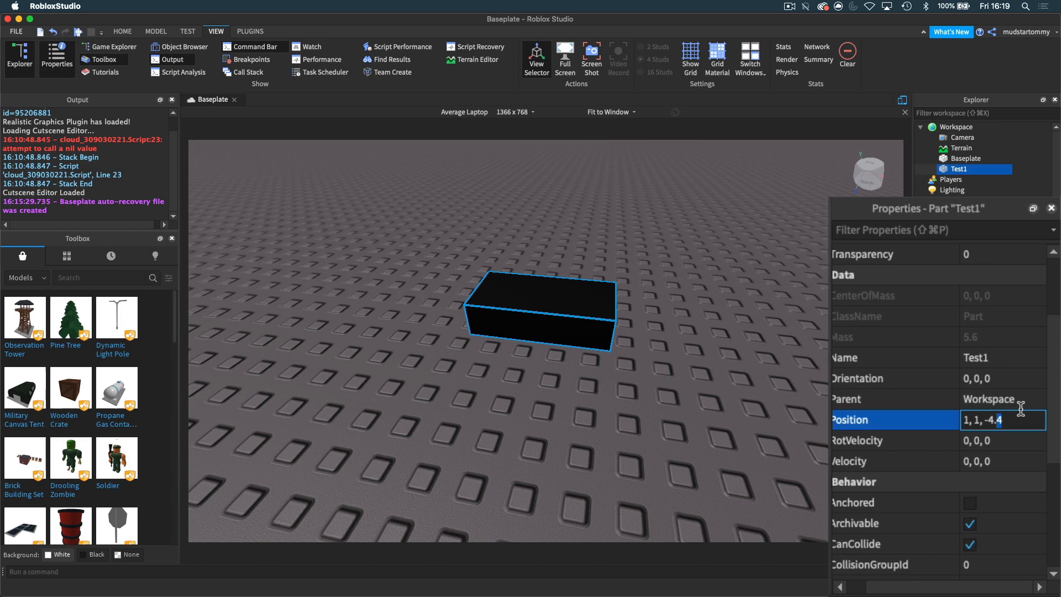
pyautogui.press('Backspace')
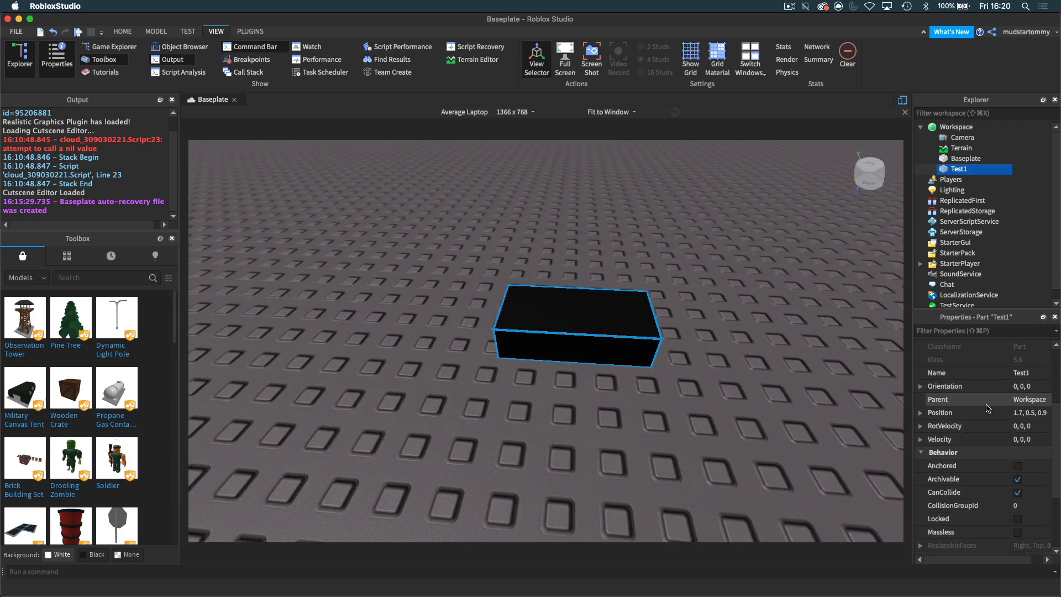
# Step: Leave Test1's Anchored box unchecked in Properties while the part sits raised
pyautogui.scroll(-3)
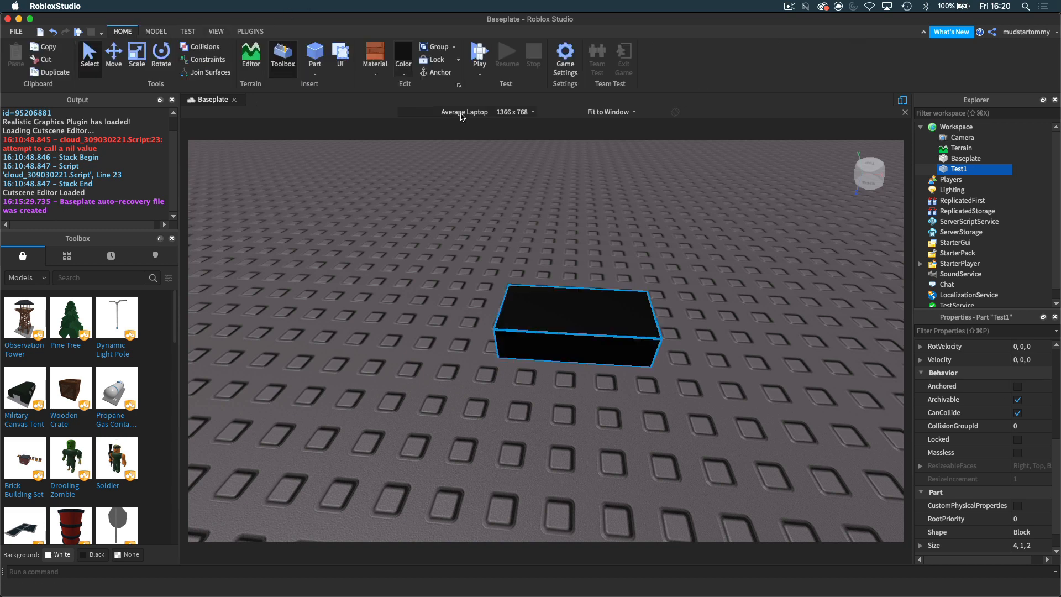
pyautogui.moveTo(661, 211)
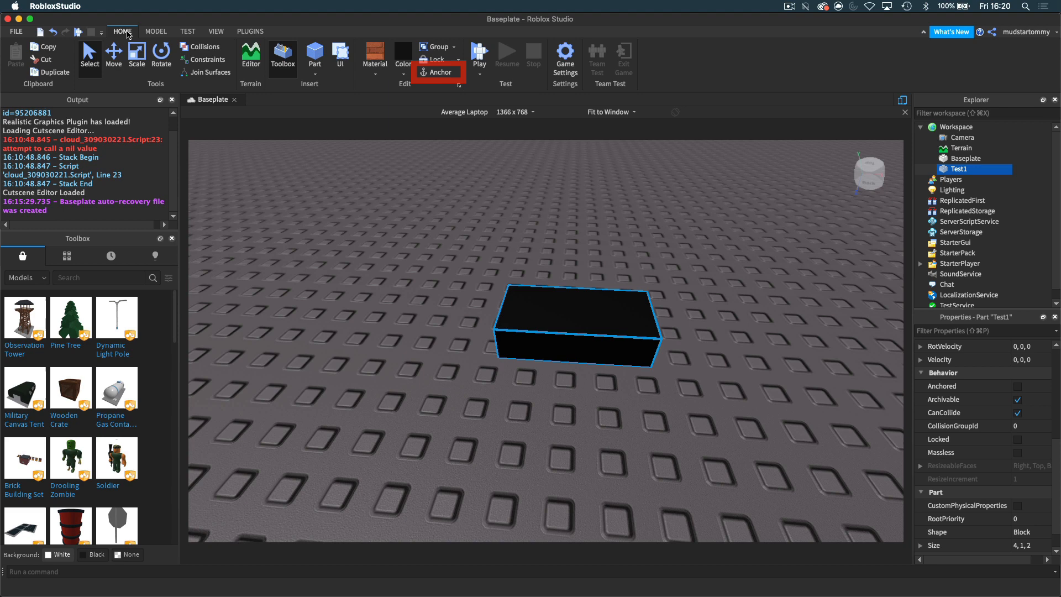
pyautogui.click(1018, 386)
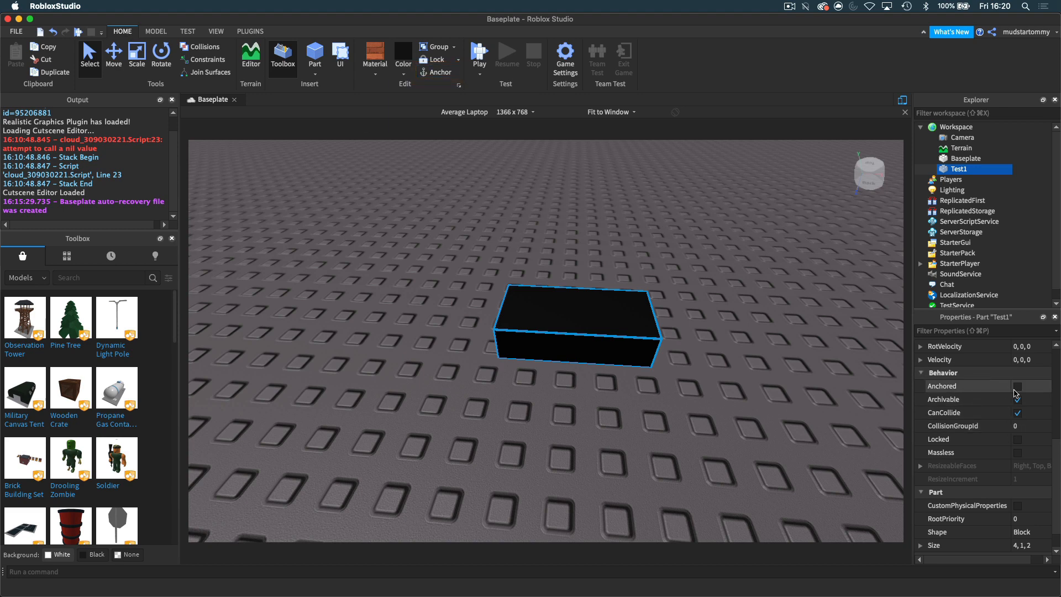
pyautogui.moveTo(1017, 395)
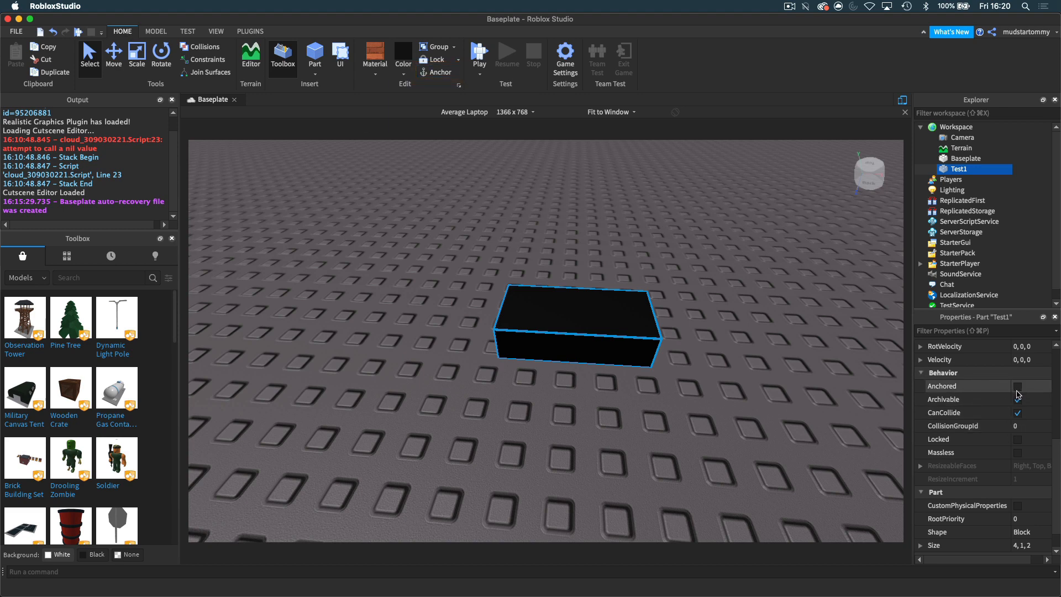
pyautogui.click(1017, 386)
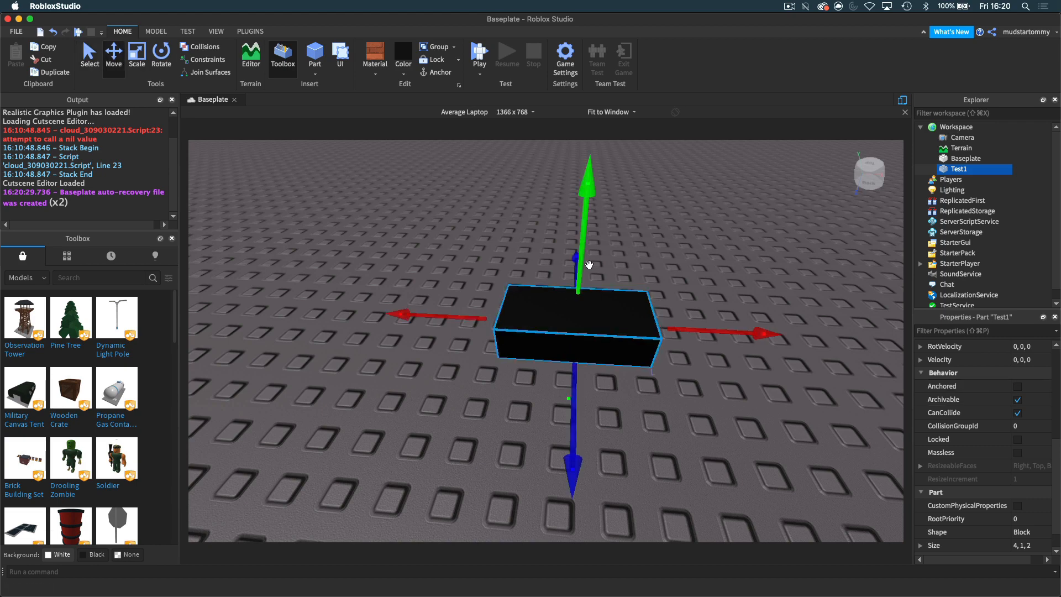
# Step: Start a Run simulation without a character so the unanchored part drops
pyautogui.click(479, 54)
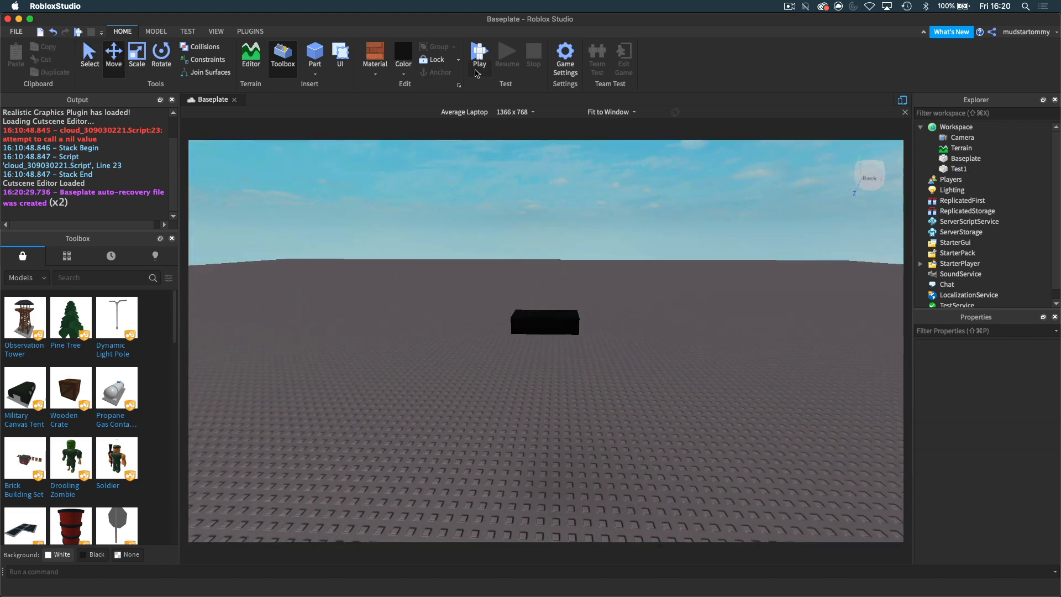
pyautogui.click(479, 53)
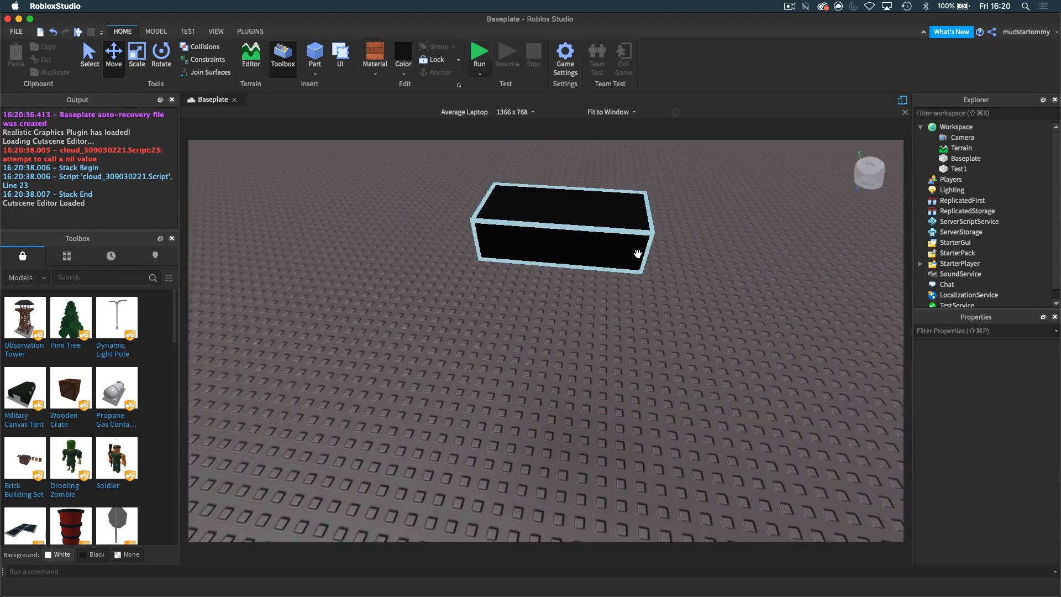
pyautogui.click(562, 226)
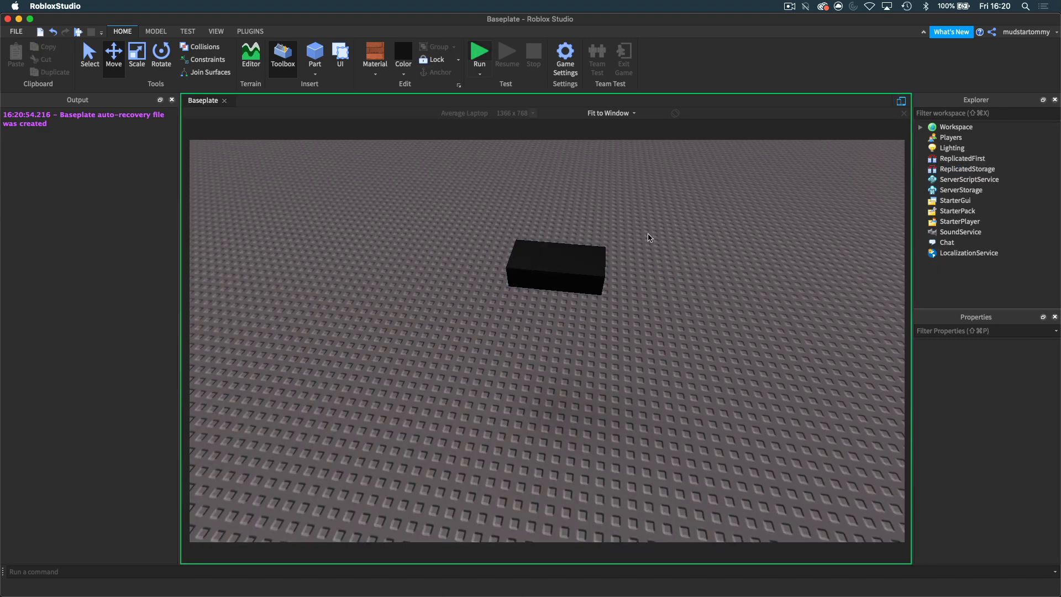
# Step: Stop the run and tick Anchored so Test1 floats at 3, 5.4, -1.9
pyautogui.click(479, 52)
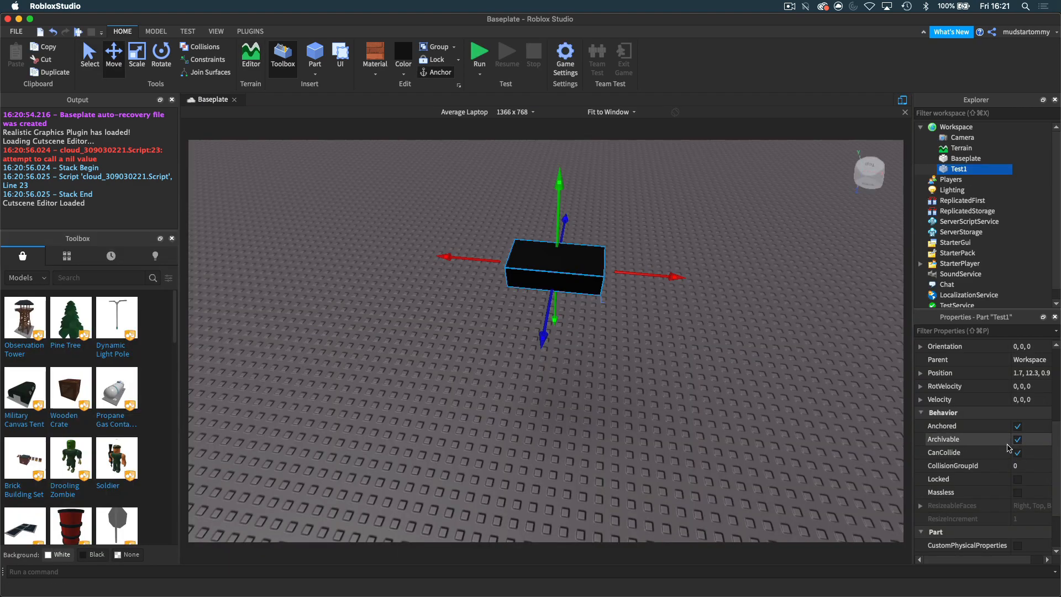
pyautogui.click(1016, 452)
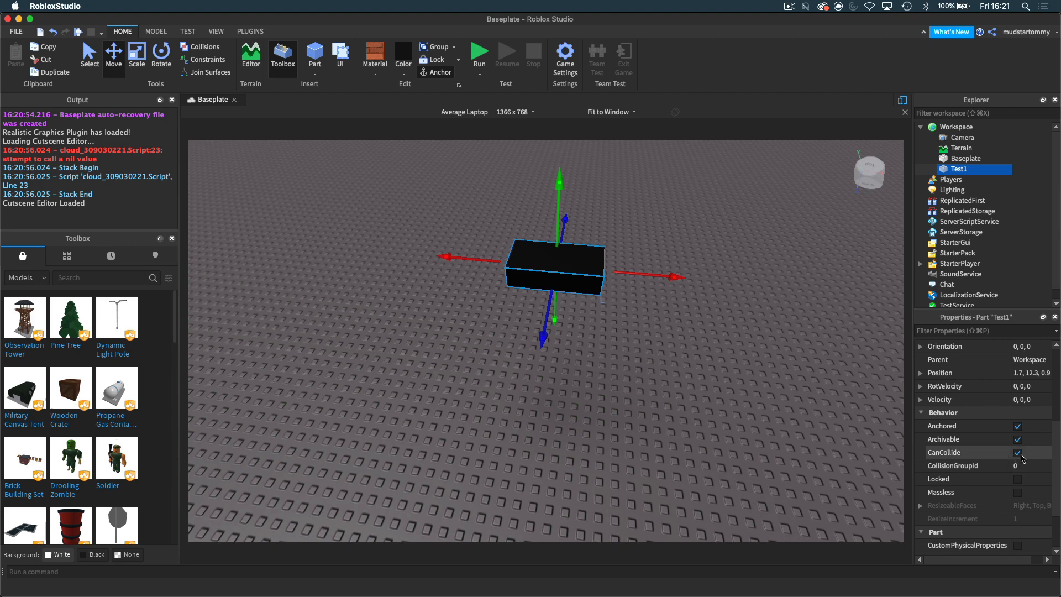
pyautogui.click(1016, 452)
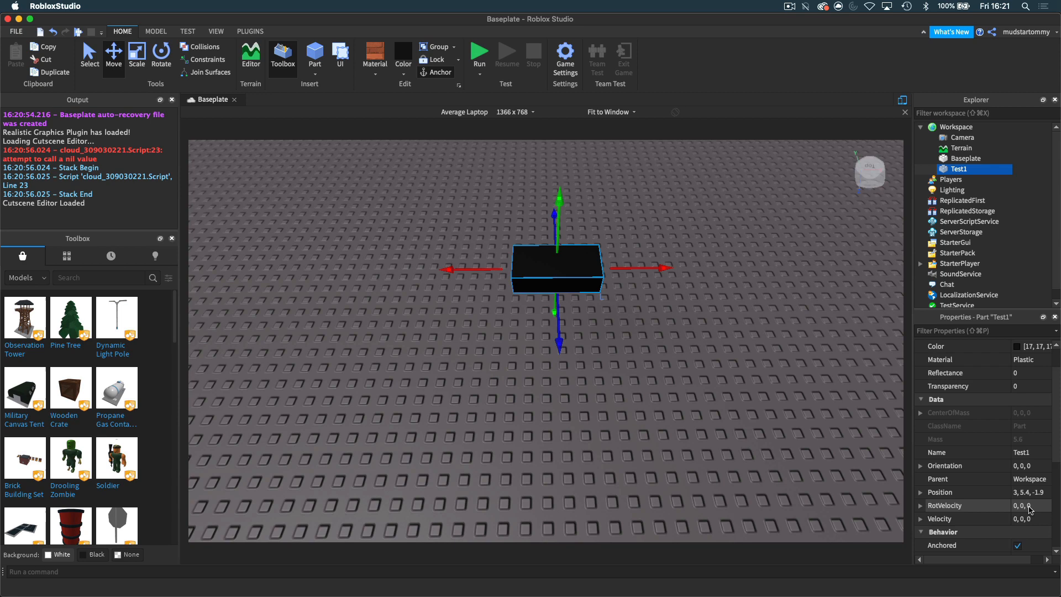
pyautogui.scroll(-3)
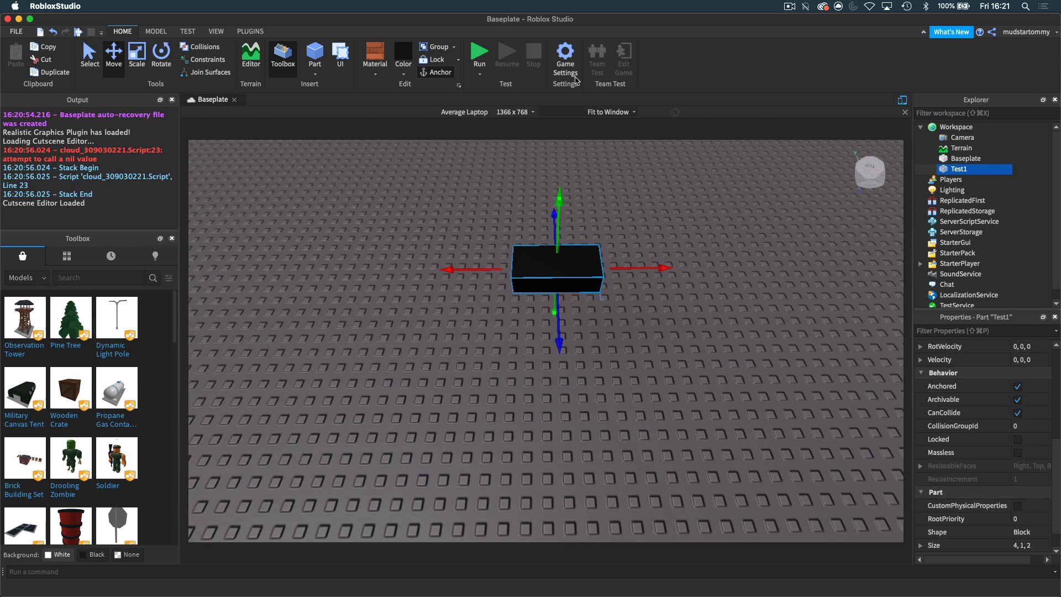
# Step: Playtest with a character, turning Test1's CanCollide off to walk through, then back on
pyautogui.click(479, 53)
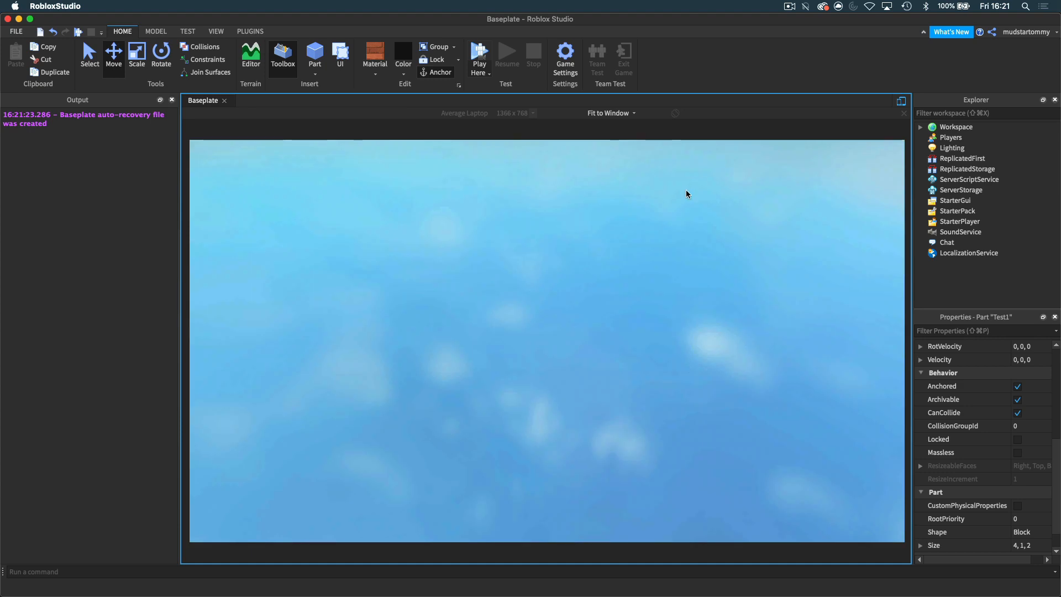
pyautogui.click(479, 58)
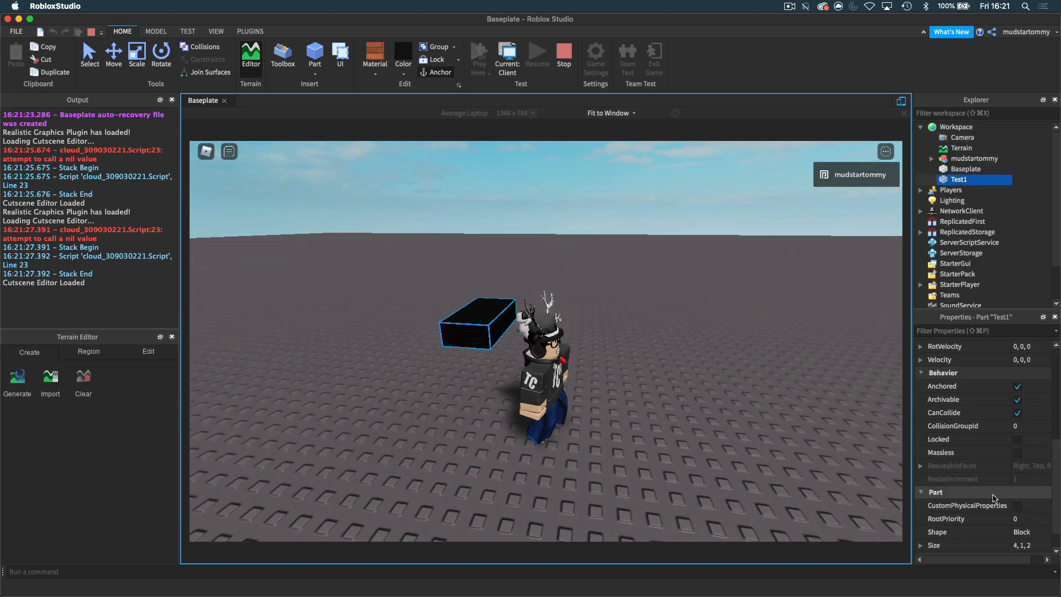
pyautogui.click(1016, 412)
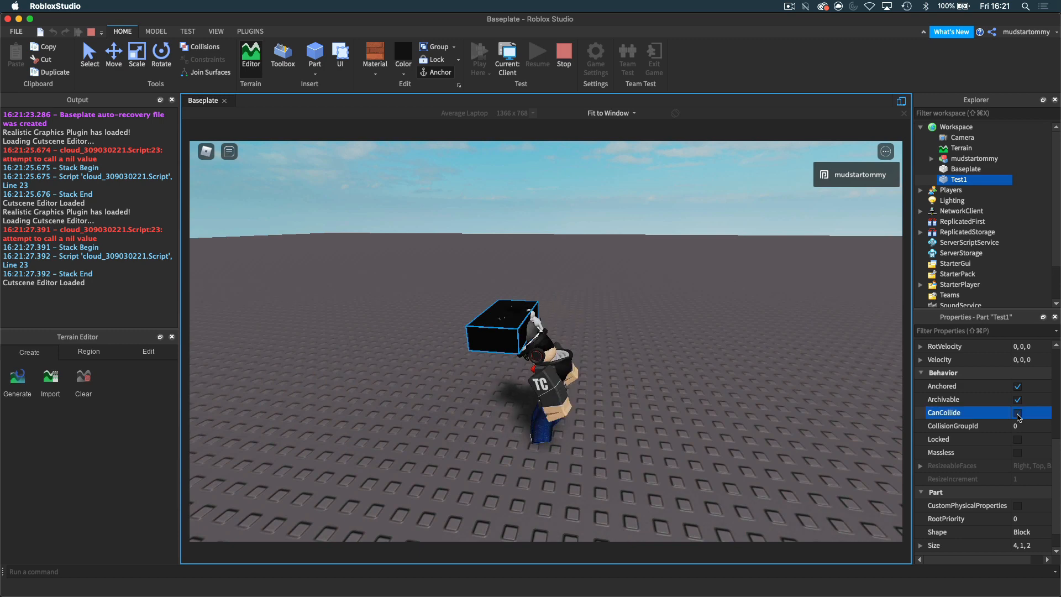
pyautogui.click(1016, 412)
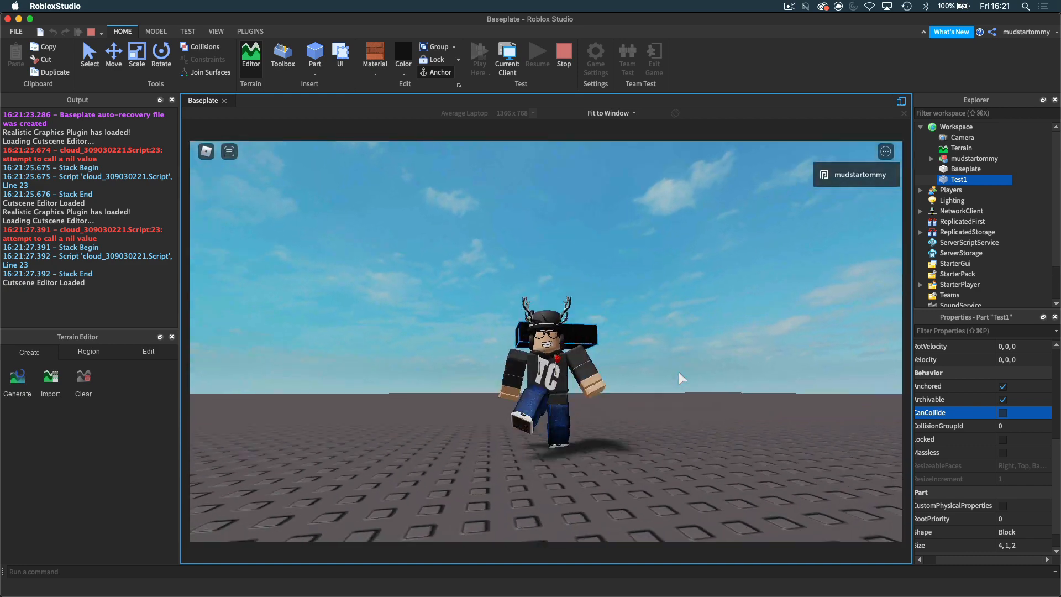
pyautogui.click(1003, 413)
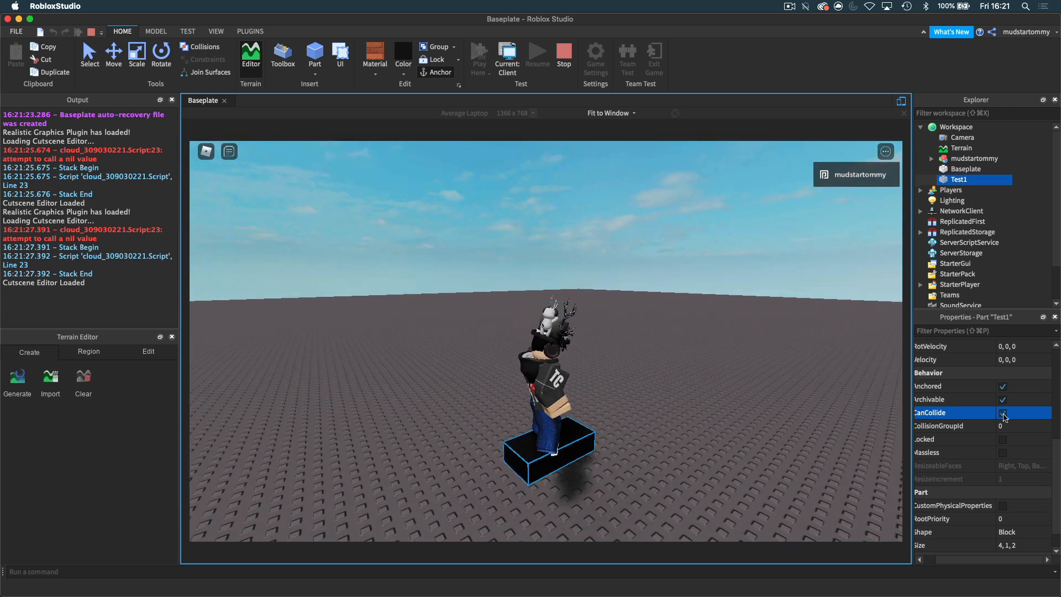
pyautogui.click(1003, 413)
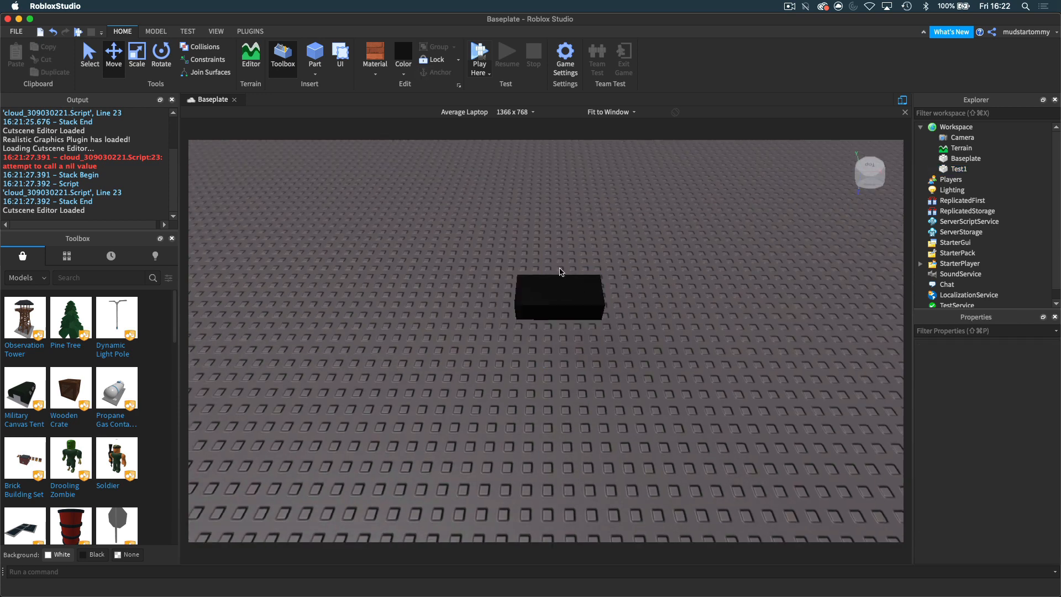
# Step: Select Test1 and set its Size to 10, 10, 10
pyautogui.click(559, 298)
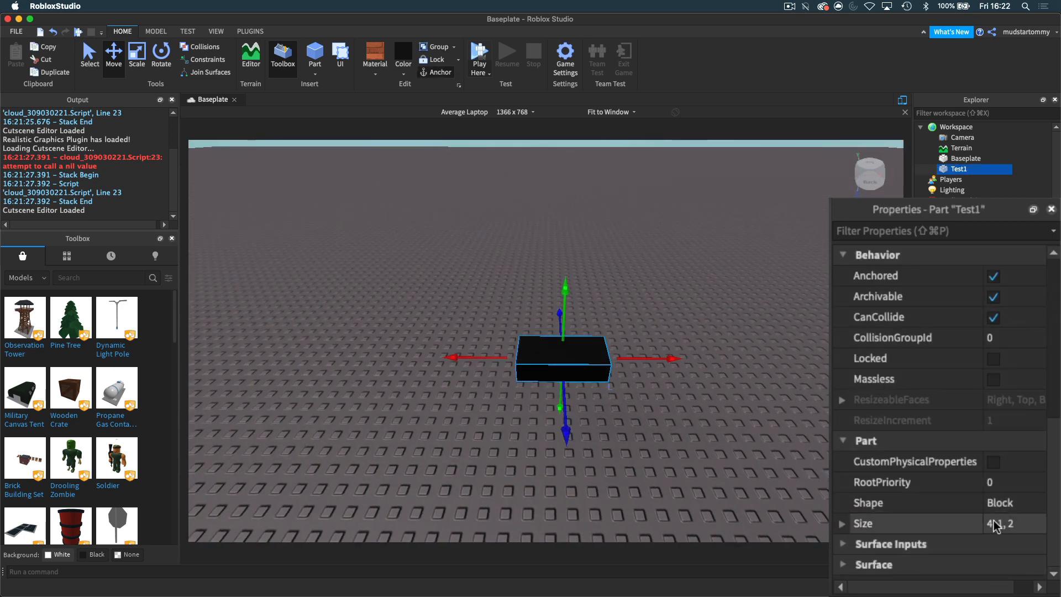
pyautogui.click(1001, 523)
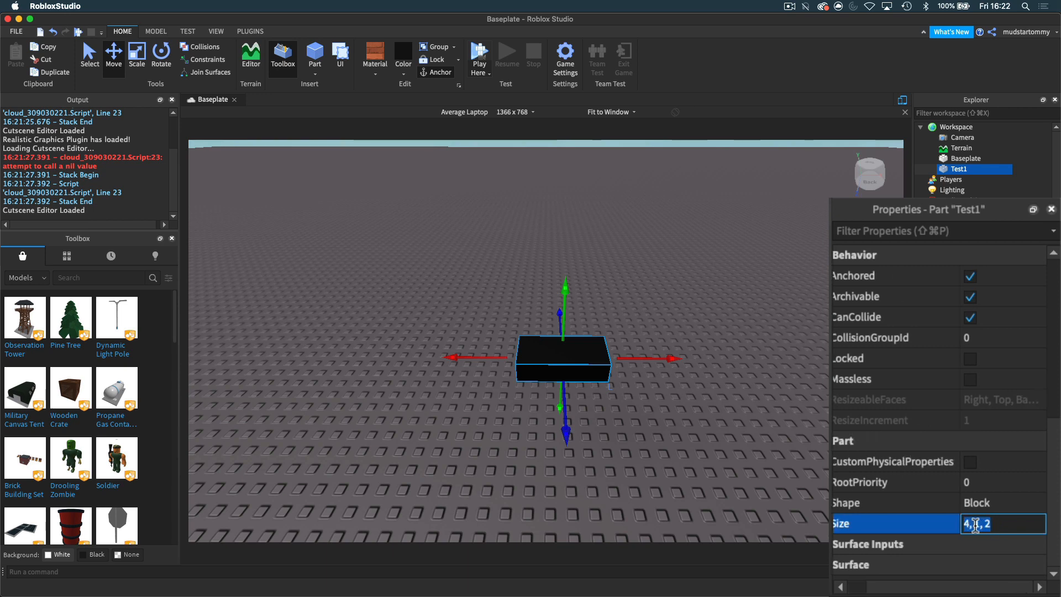
pyautogui.write('10, 1, 20')
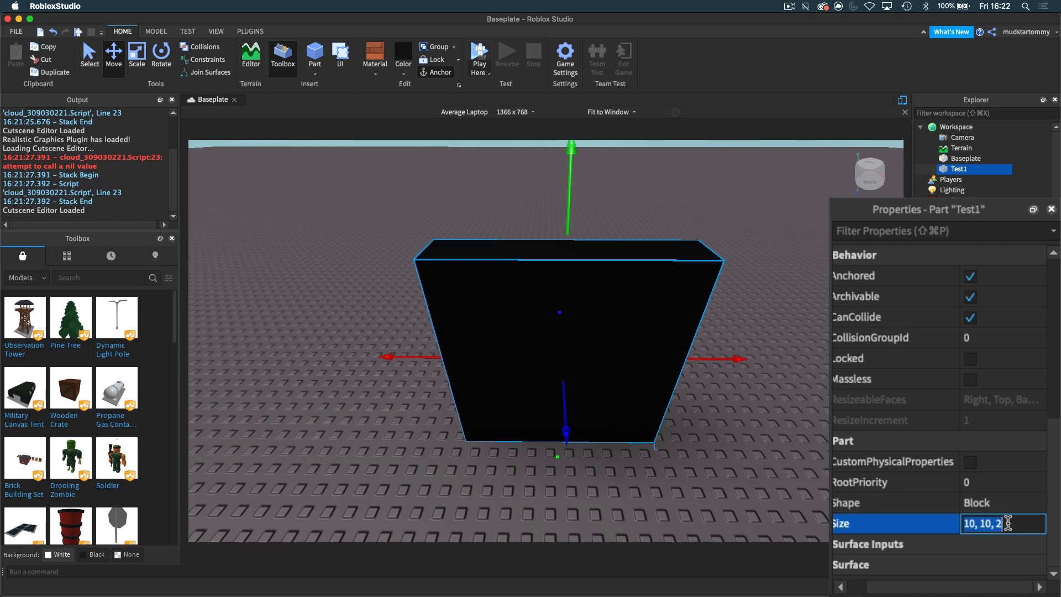
pyautogui.write('10, 10, 10')
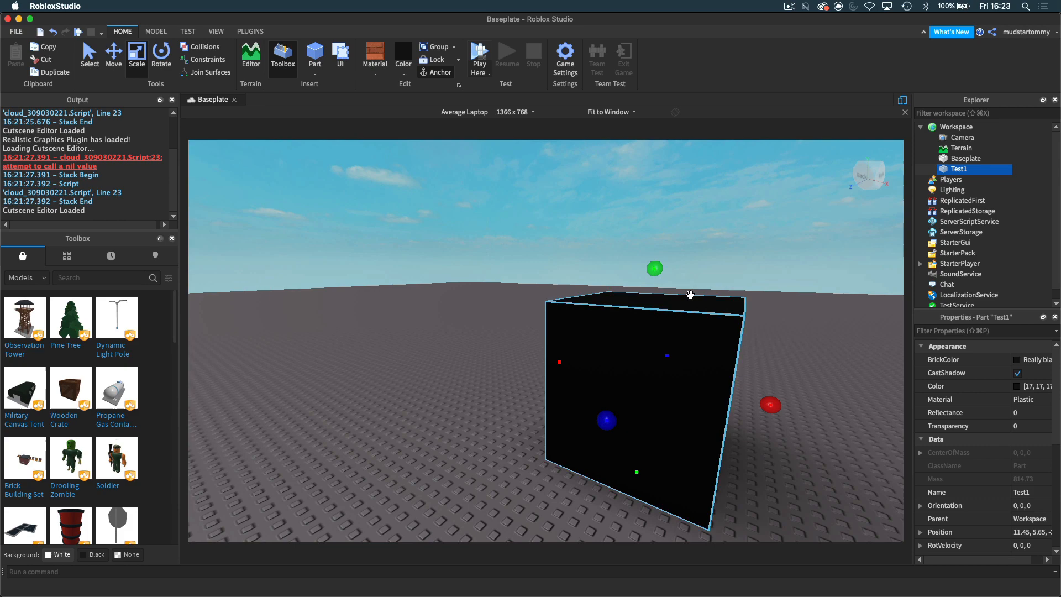
# Step: Use the Scale tool to shrink the cube slightly, mass 814.79 to 771.47
pyautogui.click(160, 54)
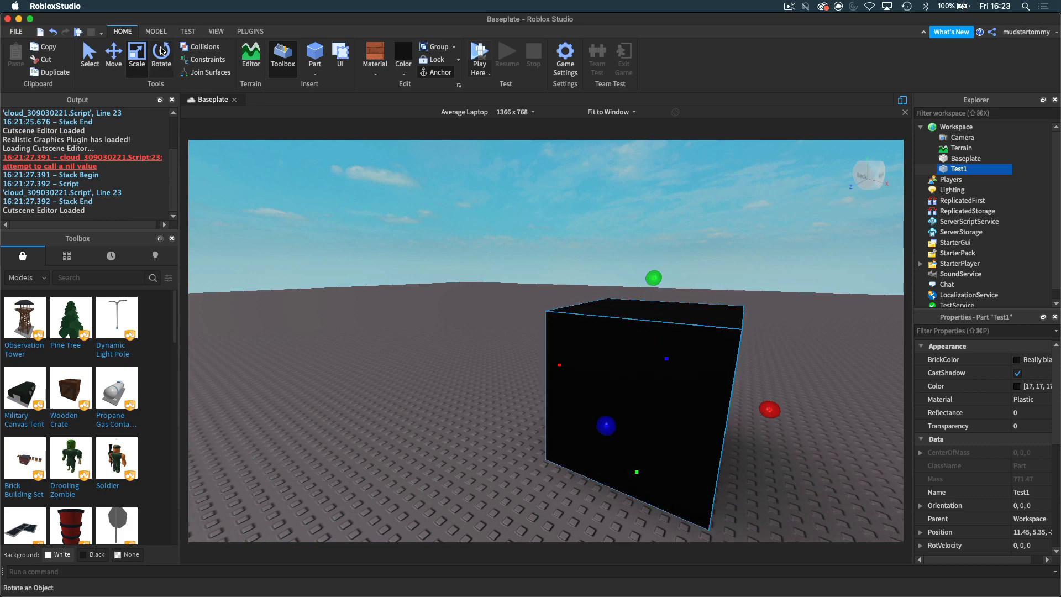